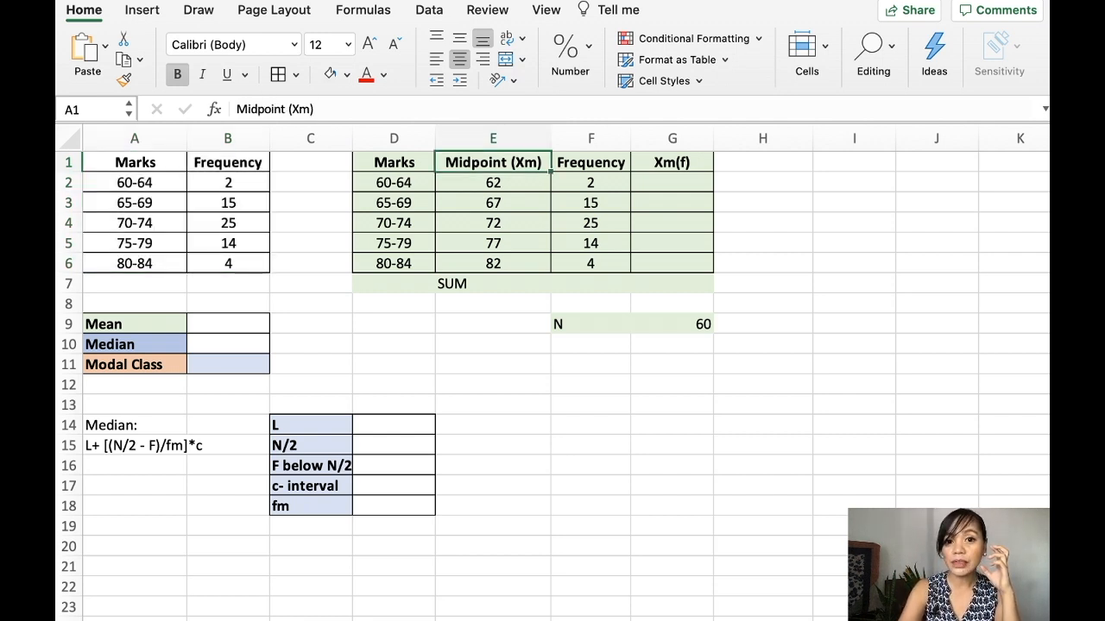
Multiply each class midpoint by its frequency in G2:G6, giving 124, 1005, 1800, 1078, 328.
left_click_drag(493, 182, 493, 263)
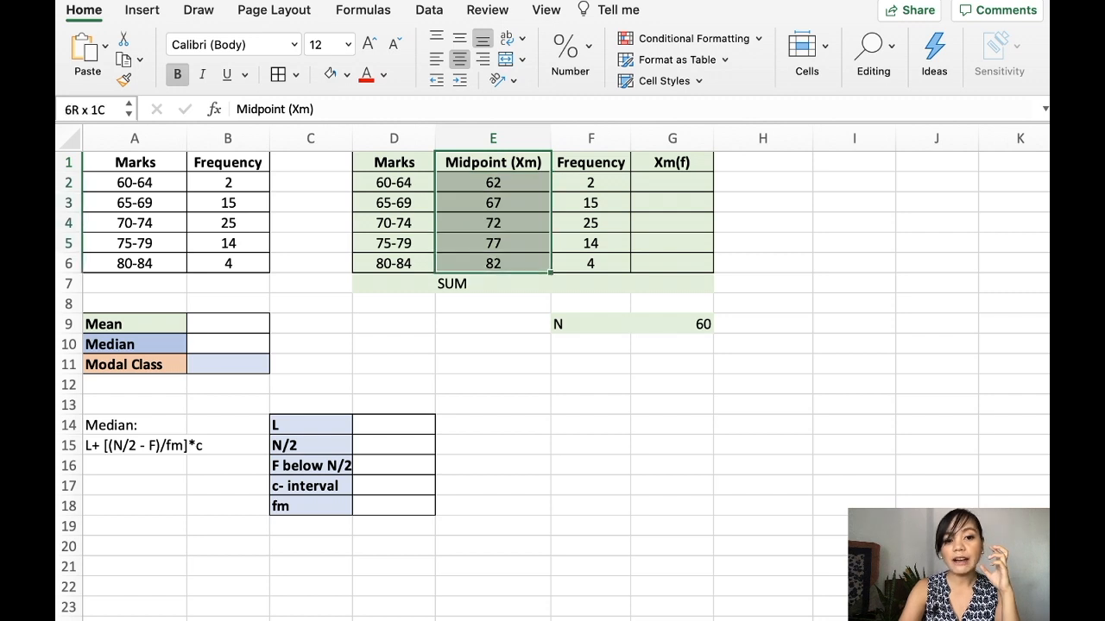
left_click(394, 182)
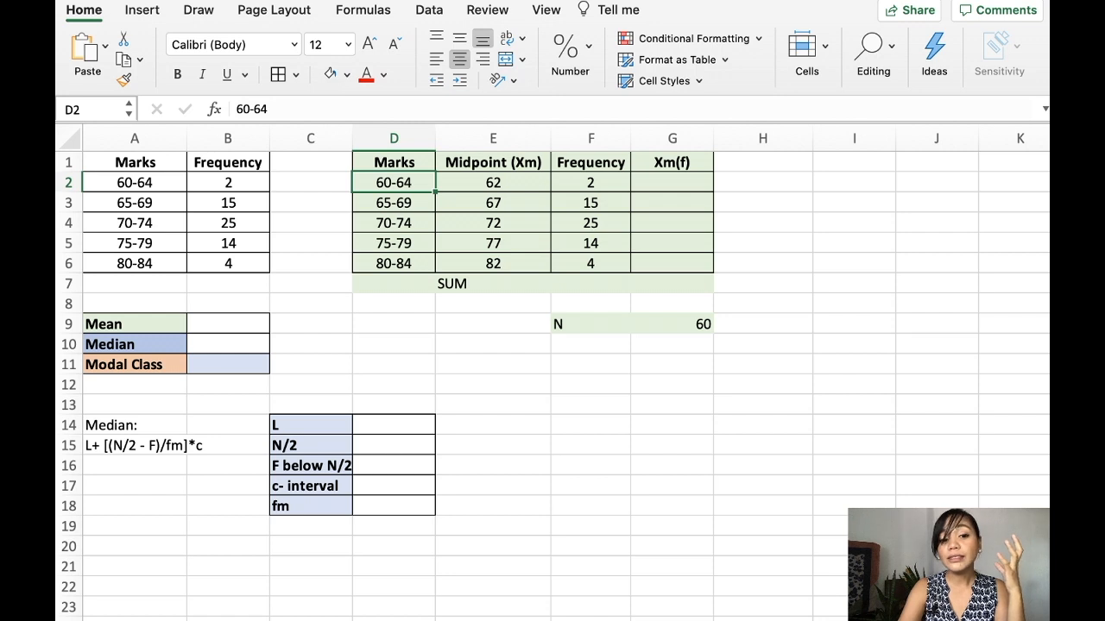
left_click(394, 223)
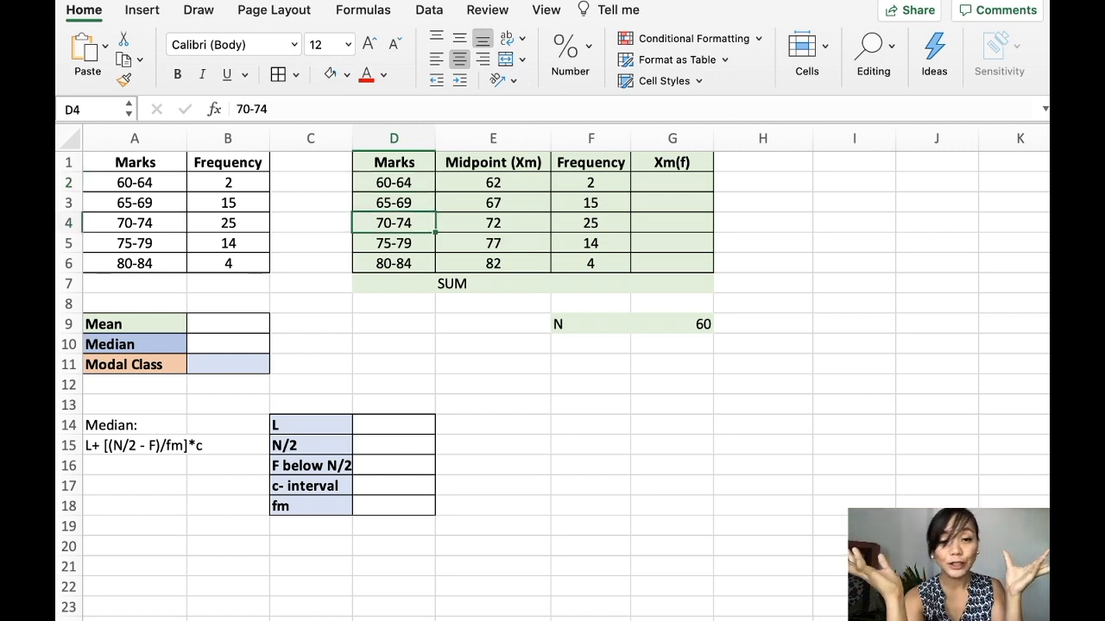
left_click(393, 183)
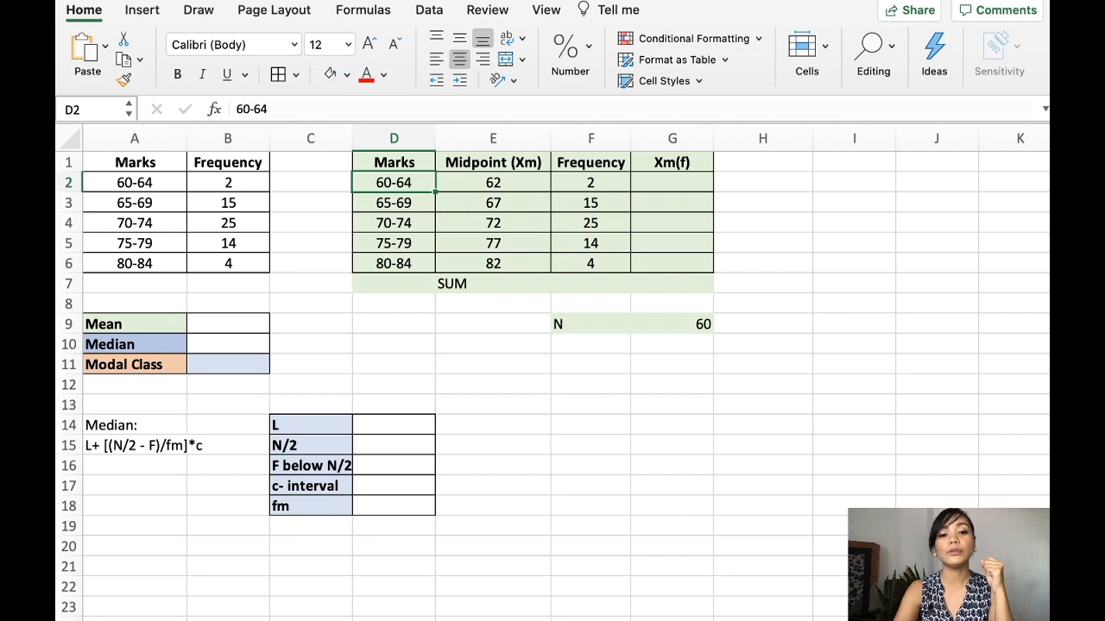
left_click(492, 182)
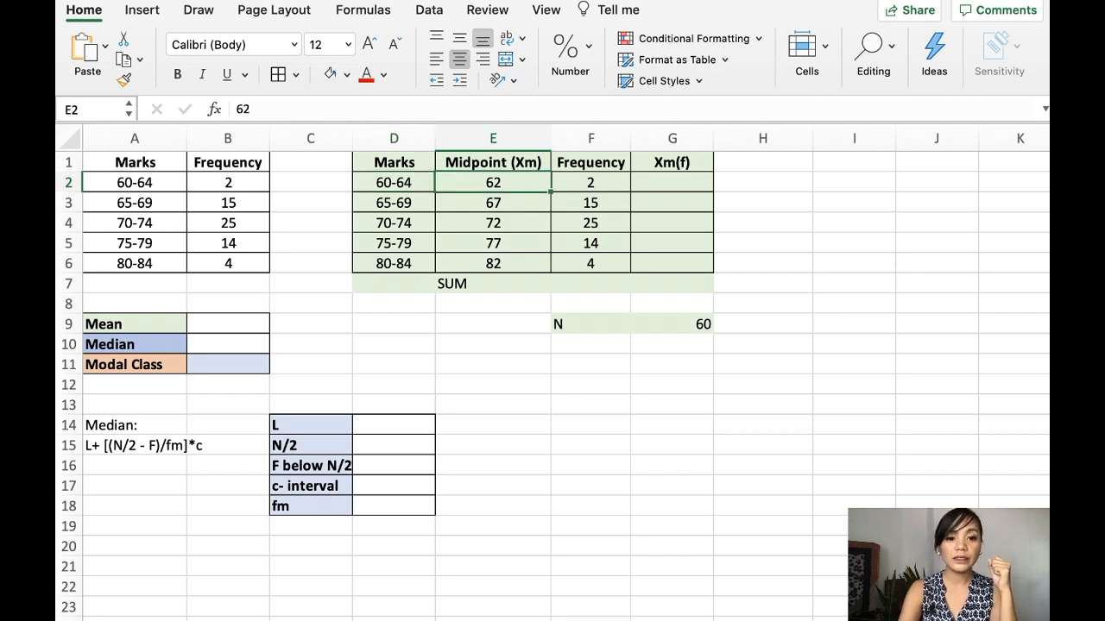
left_click(493, 223)
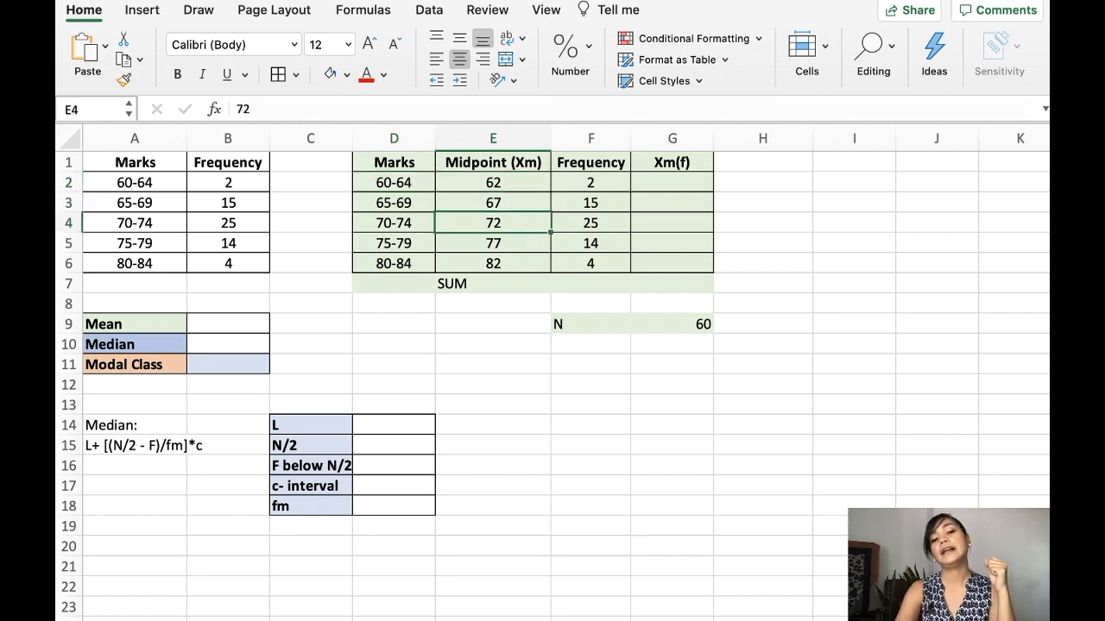
left_click(492, 264)
type("=E2*F2")
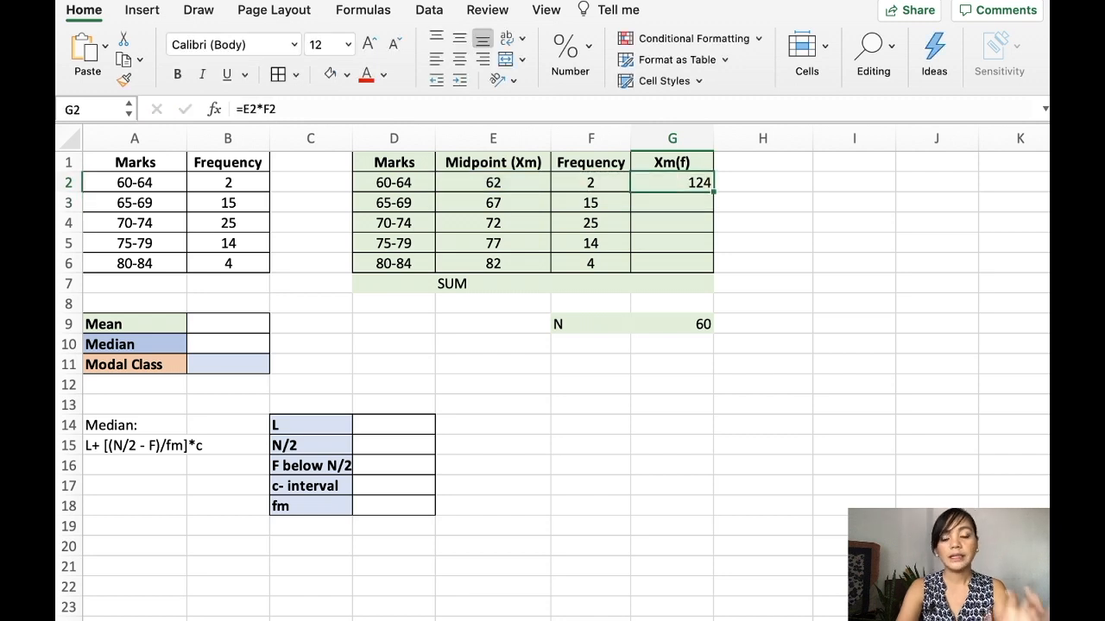
left_click_drag(672, 182, 673, 264)
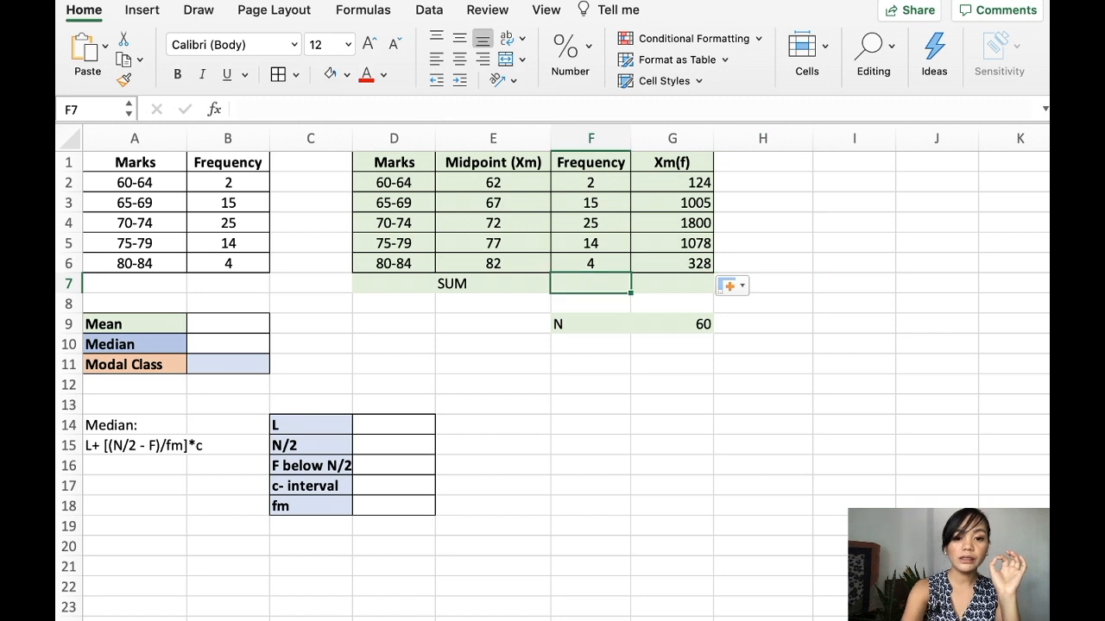
Add SUM formulas totalling the Frequency column to 60 and Xm(f) to 4335.
type("=su")
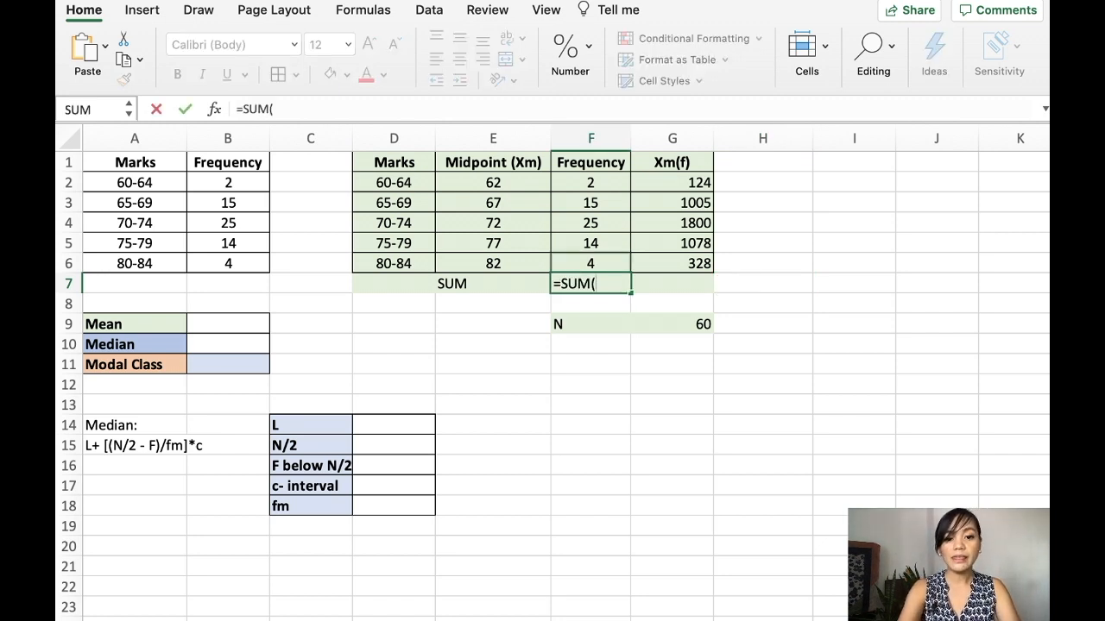
key("Enter")
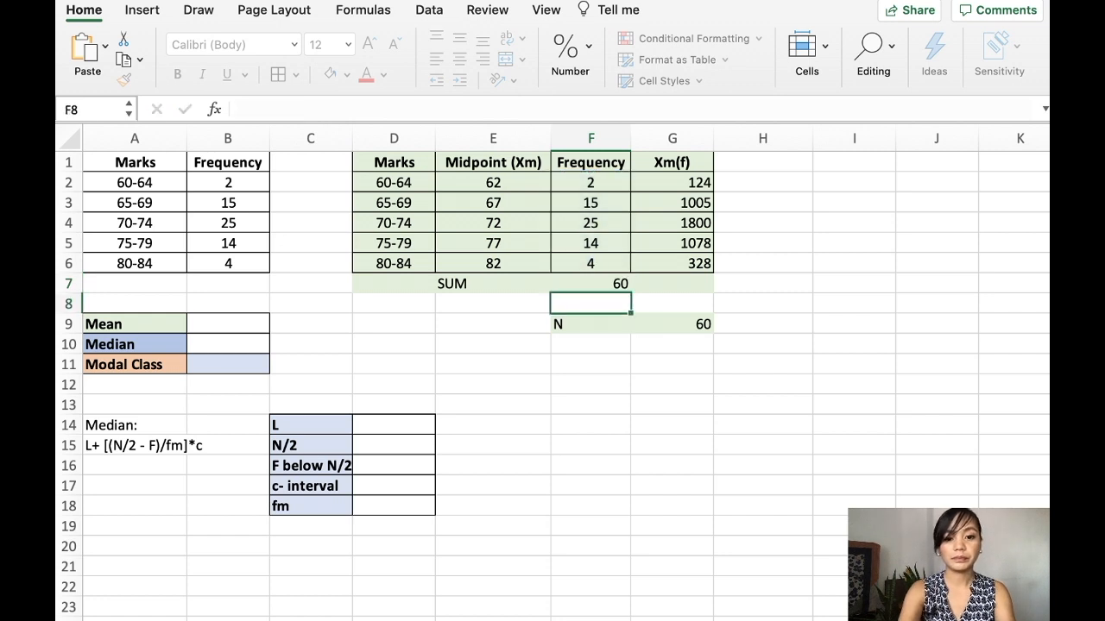
type("=si")
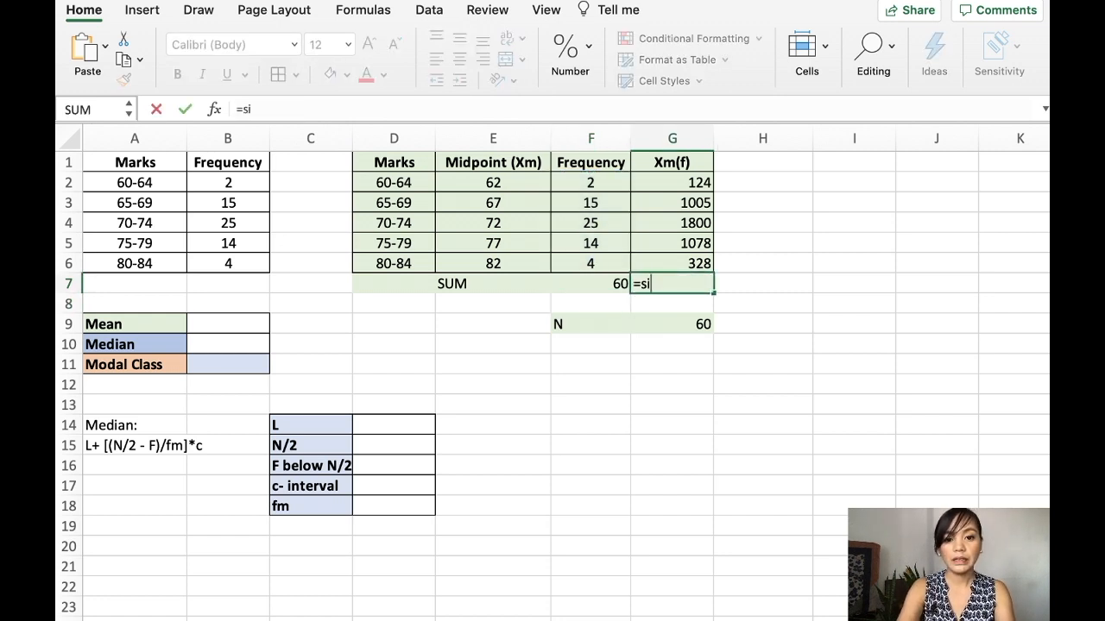
type("SUM(")
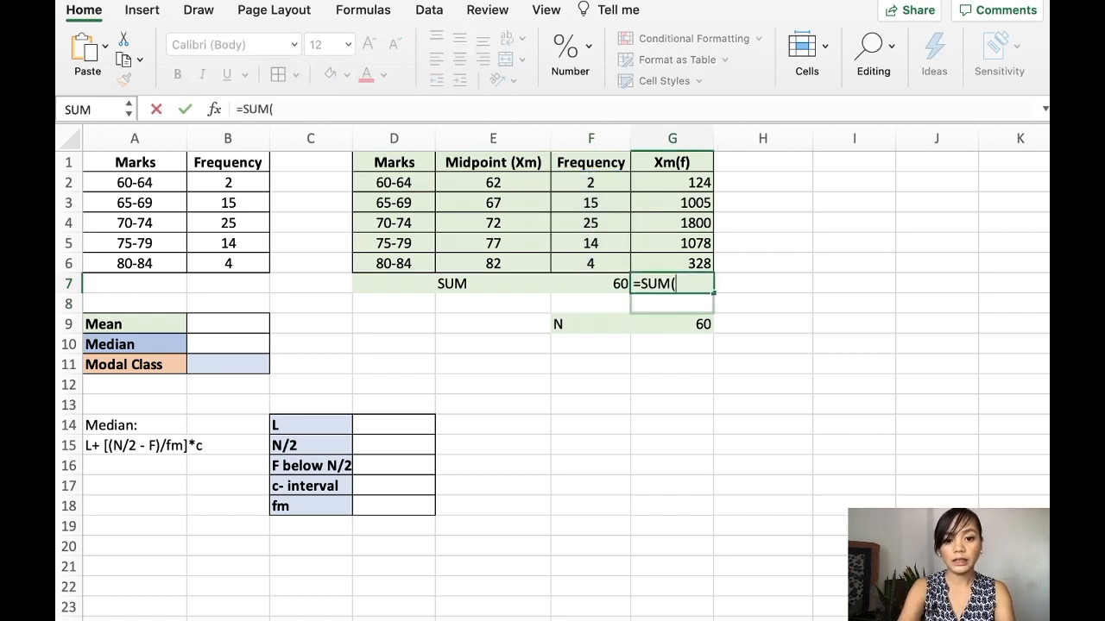
left_click_drag(673, 182, 673, 263)
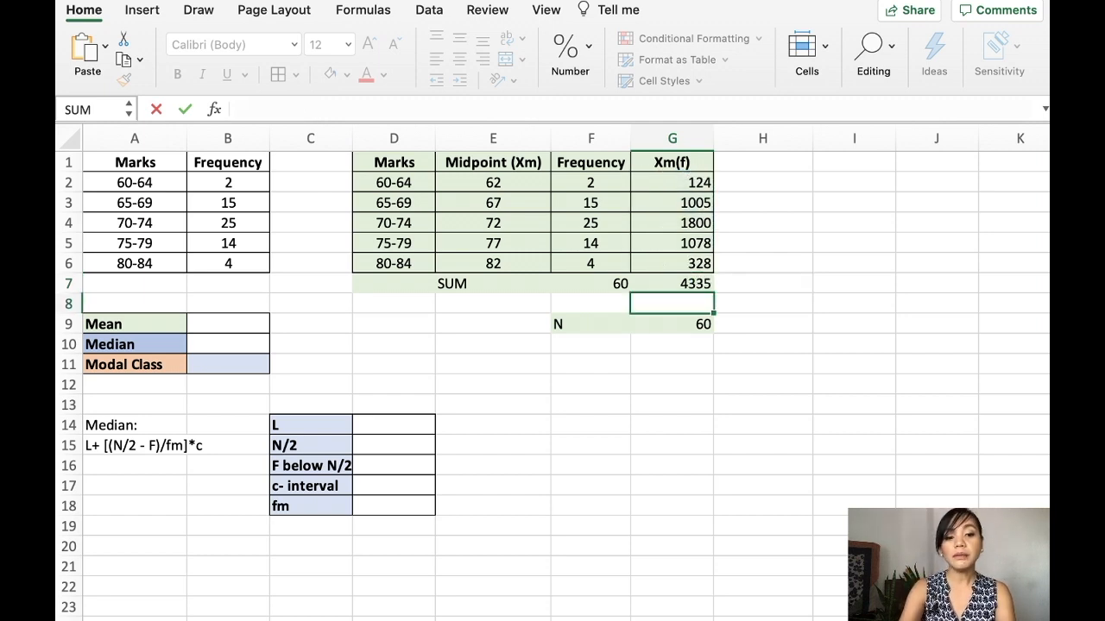
left_click(228, 323)
type("=G7")
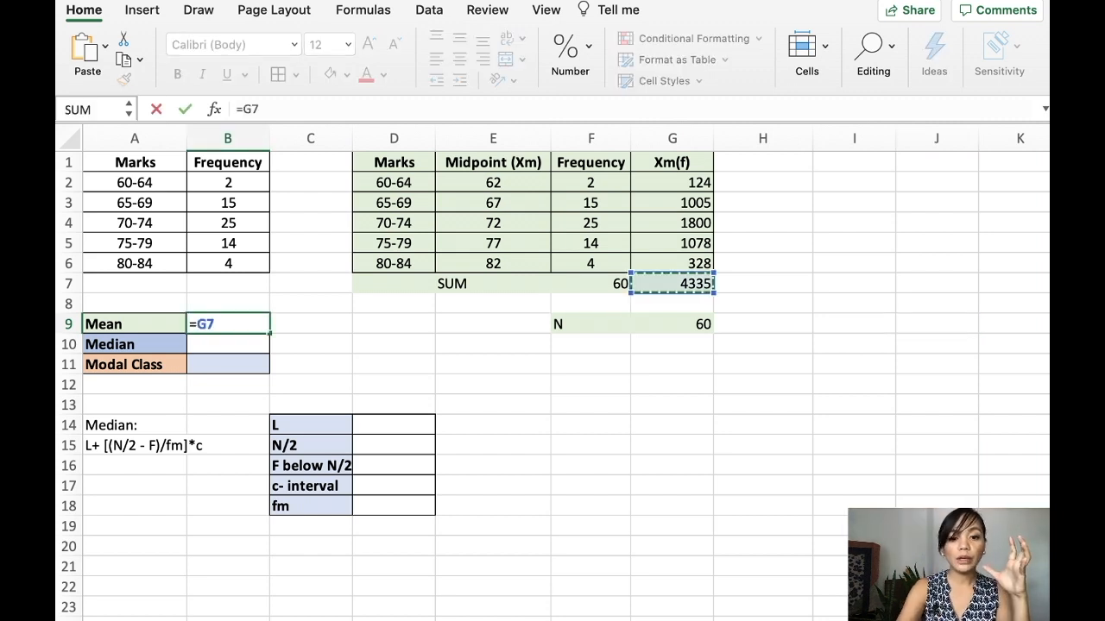
Divide the Xm(f) total by the total frequency so the Mean shows 72.25.
type("/")
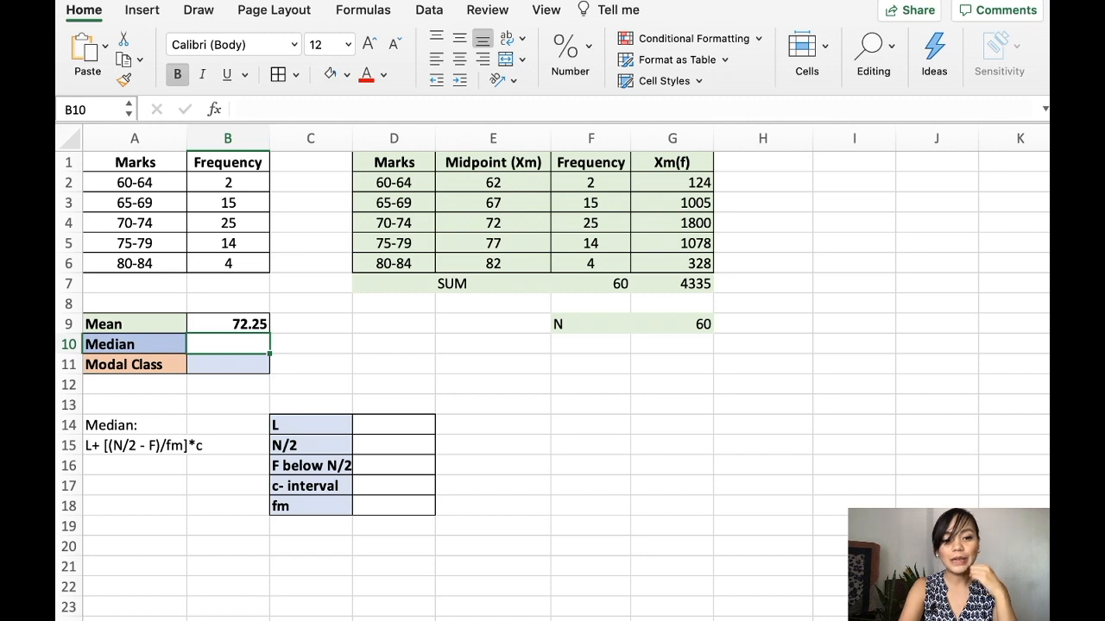
Enter a formula below N that halves the total, giving N/2 = 30.
left_click(394, 424)
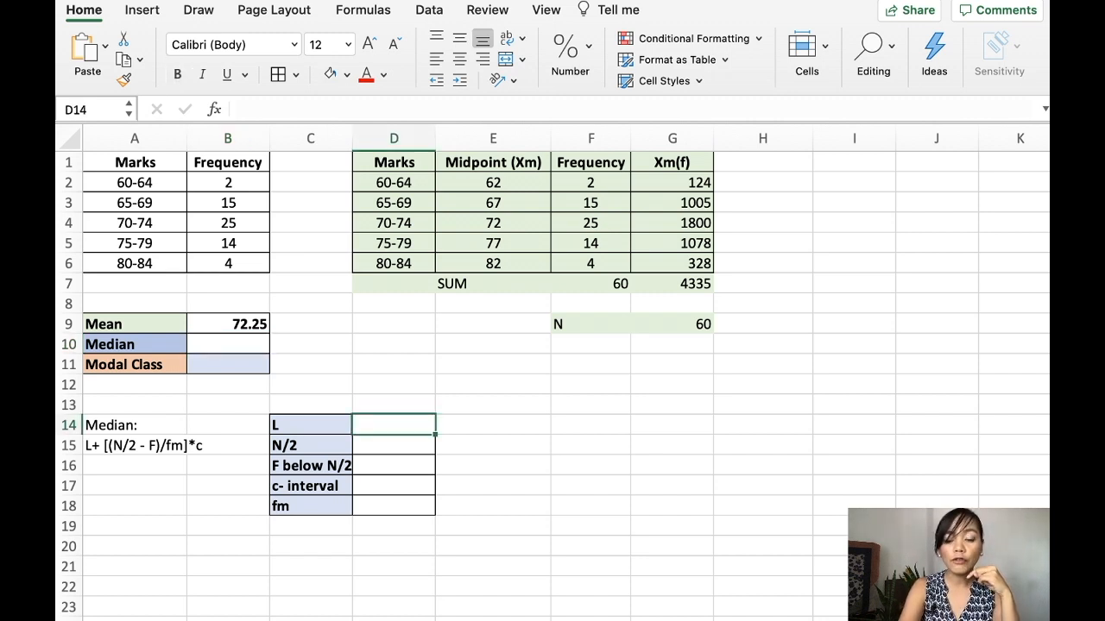
left_click(672, 324)
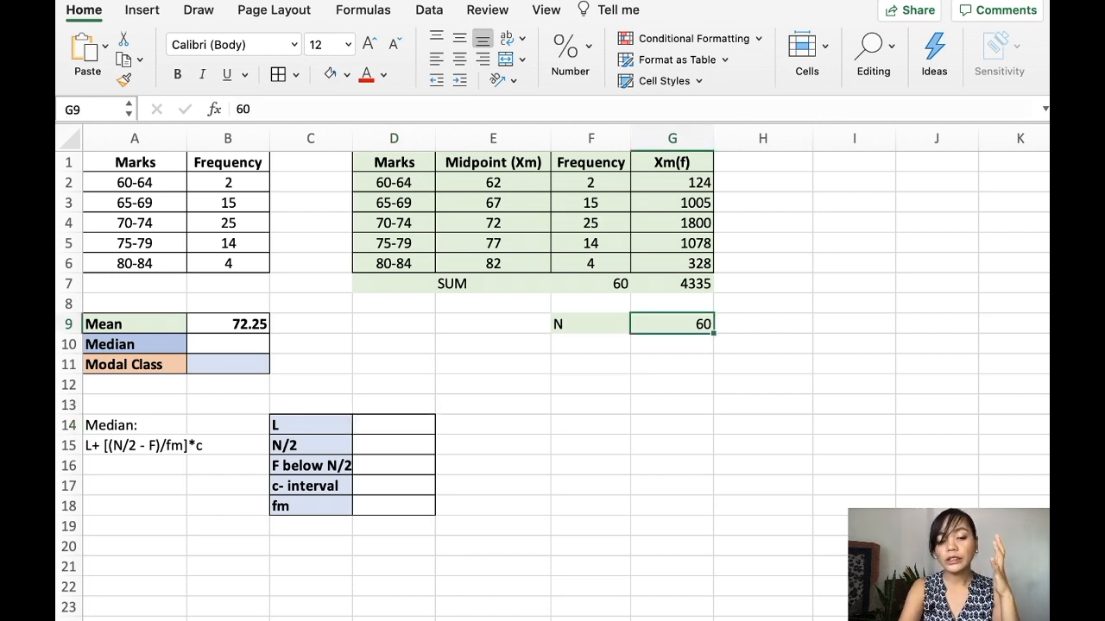
left_click(557, 323)
type("=")
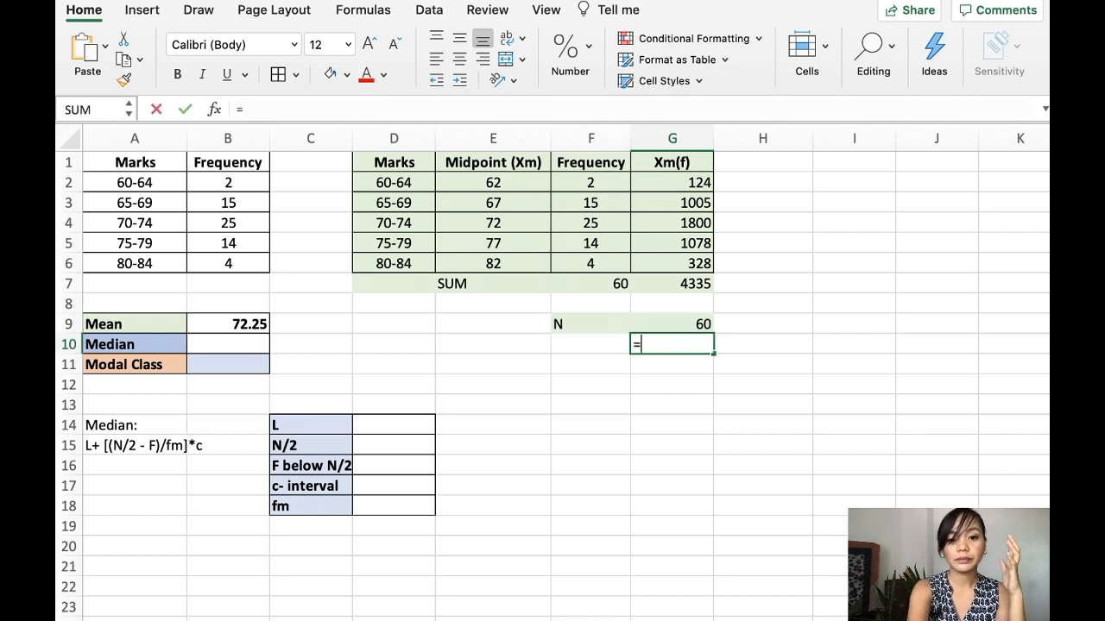
type("G9/3")
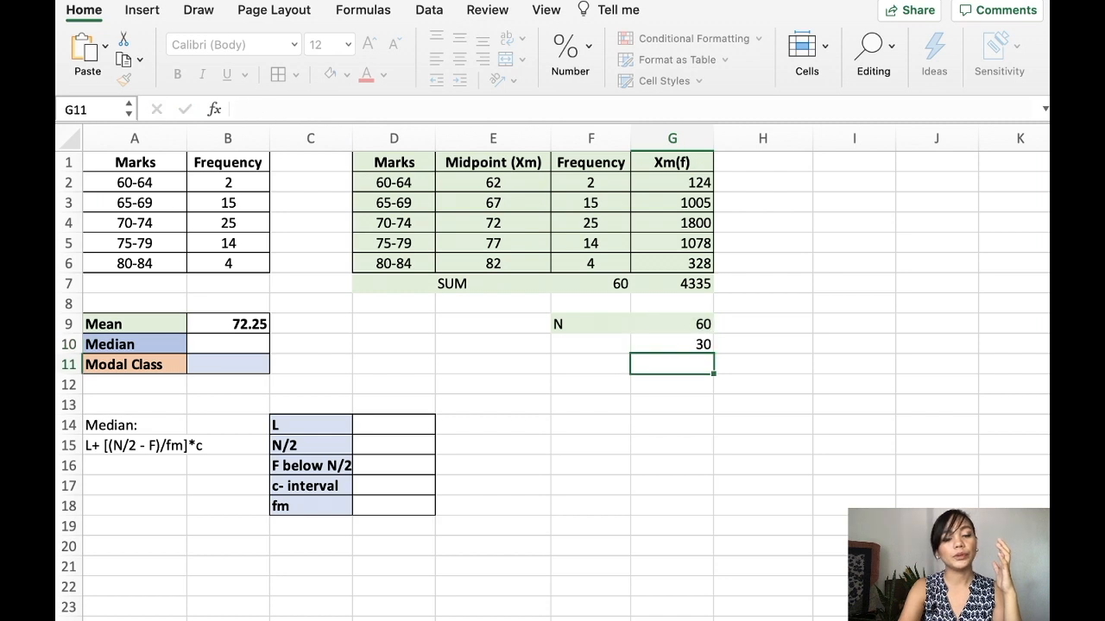
left_click(672, 343)
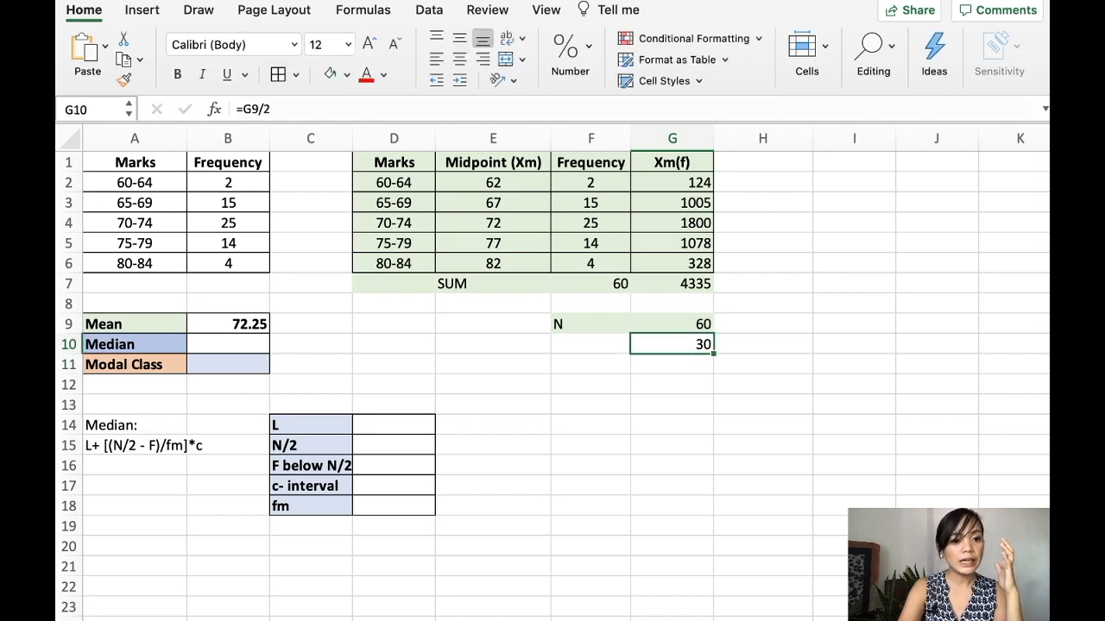
left_click(228, 223)
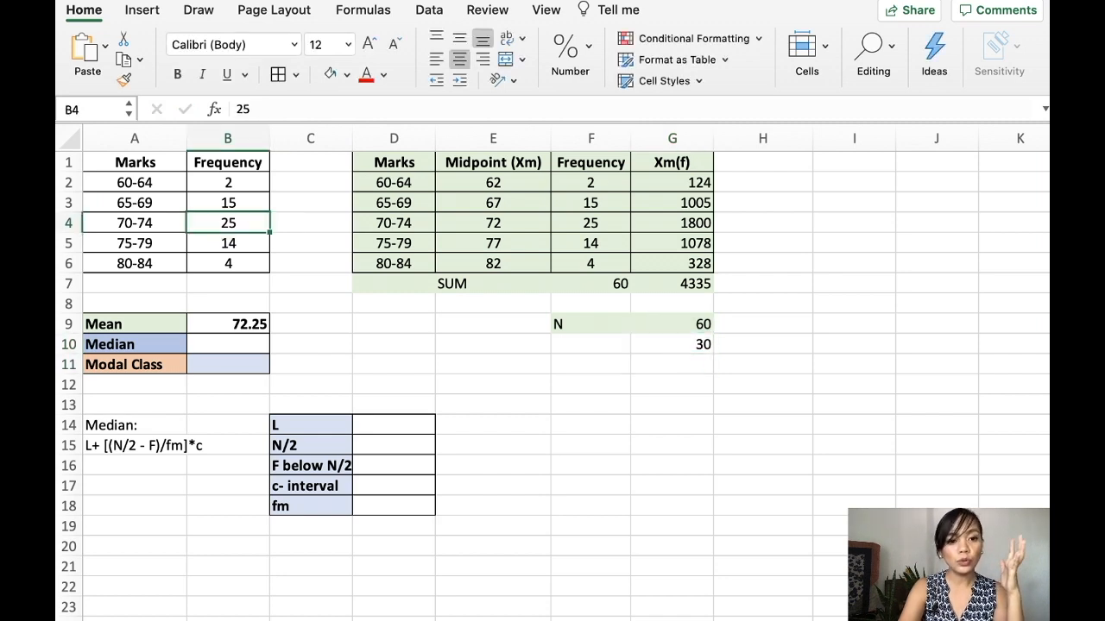
left_click(227, 182)
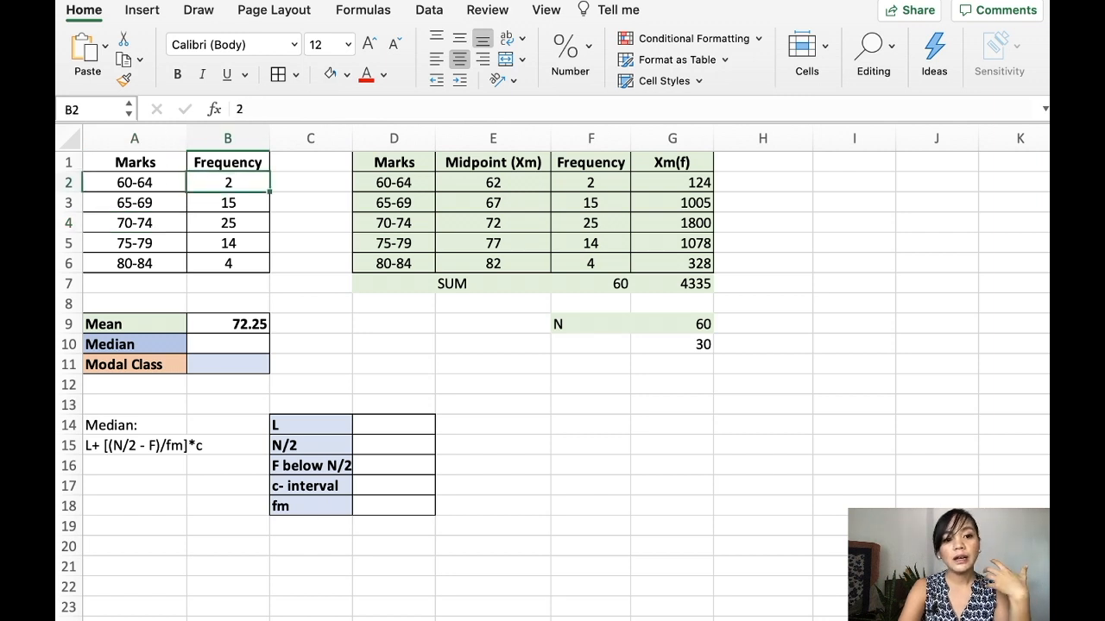
left_click(228, 202)
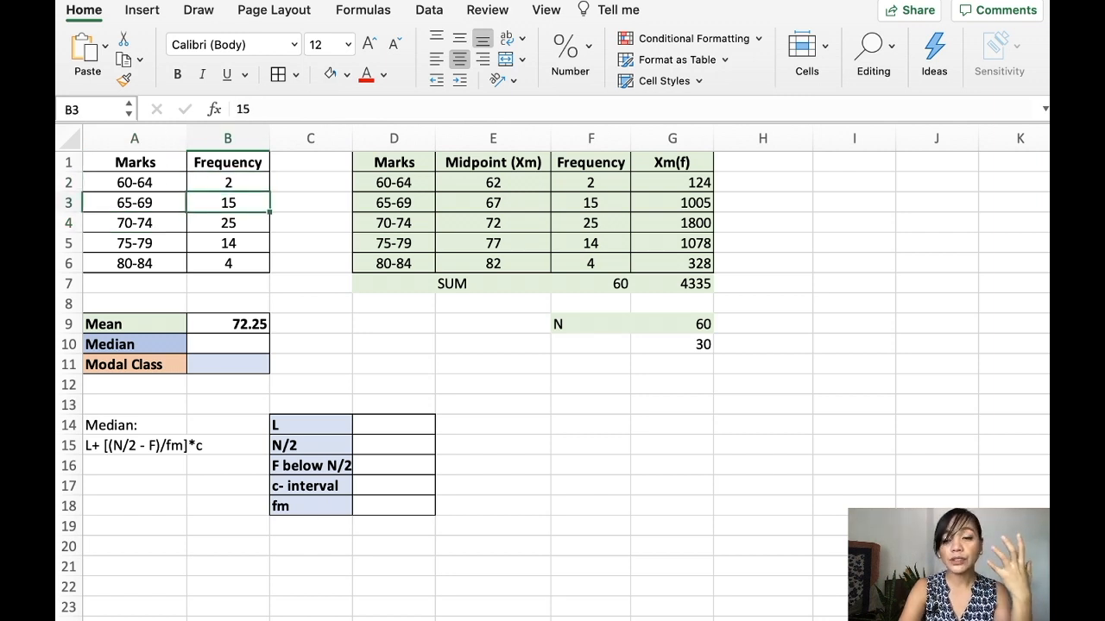
left_click(227, 223)
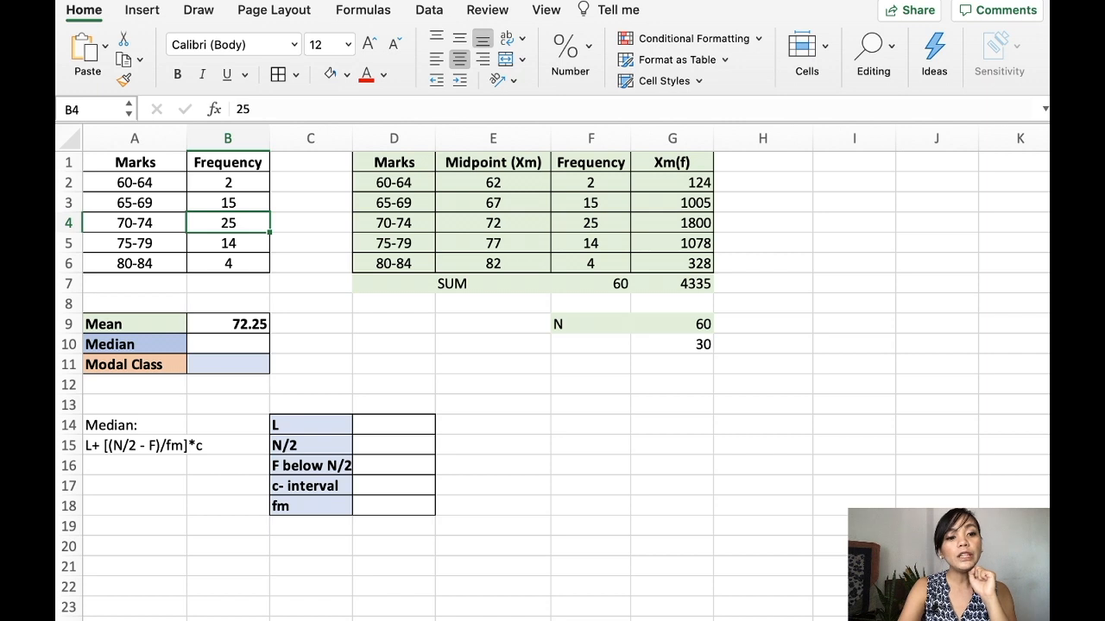
left_click(134, 223)
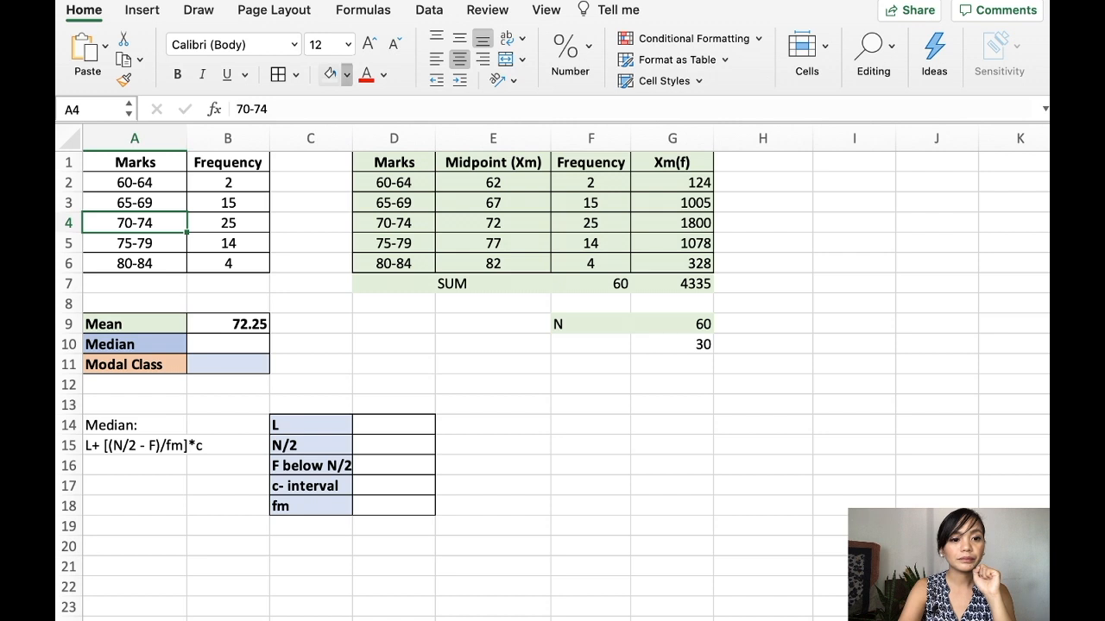
left_click(135, 222)
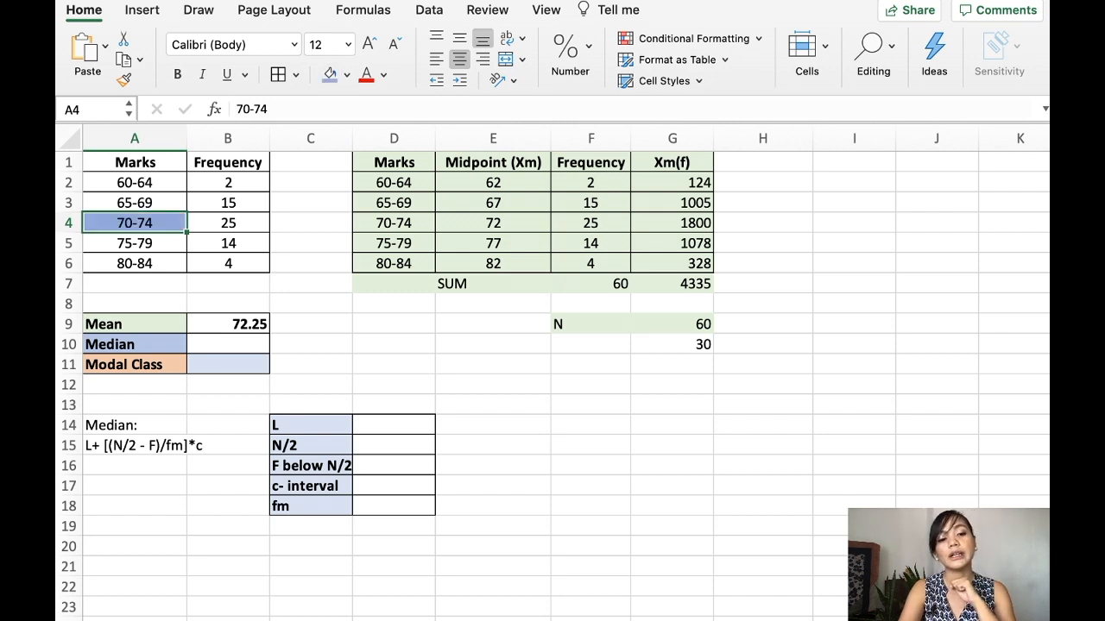
Enter =70-0.5 in the helper table's L cell, showing the boundary 69.5.
left_click(492, 405)
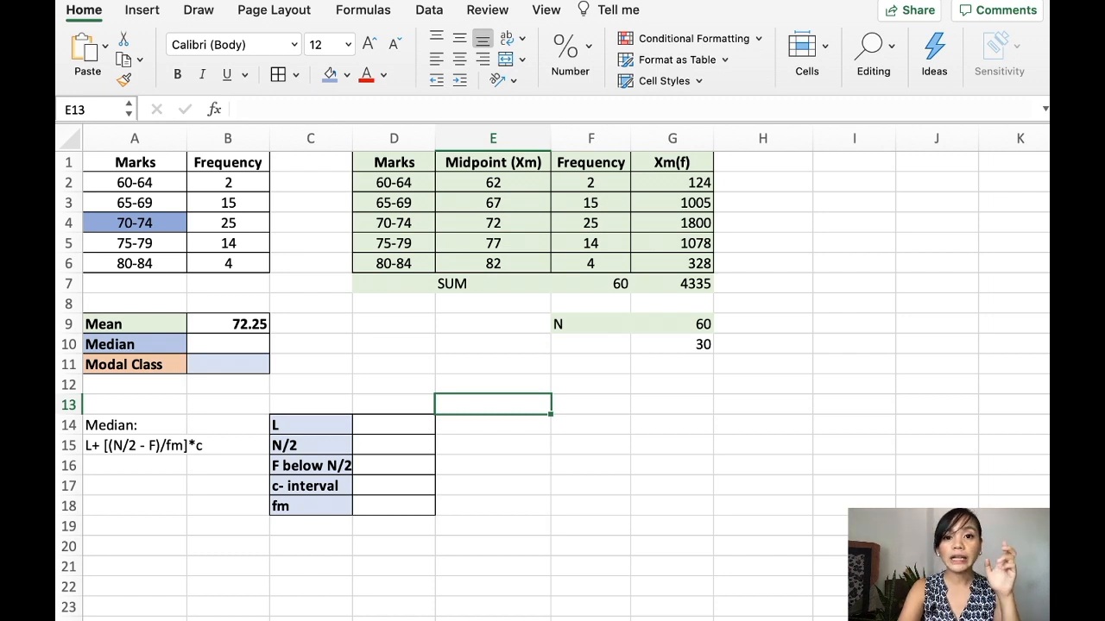
left_click(394, 425)
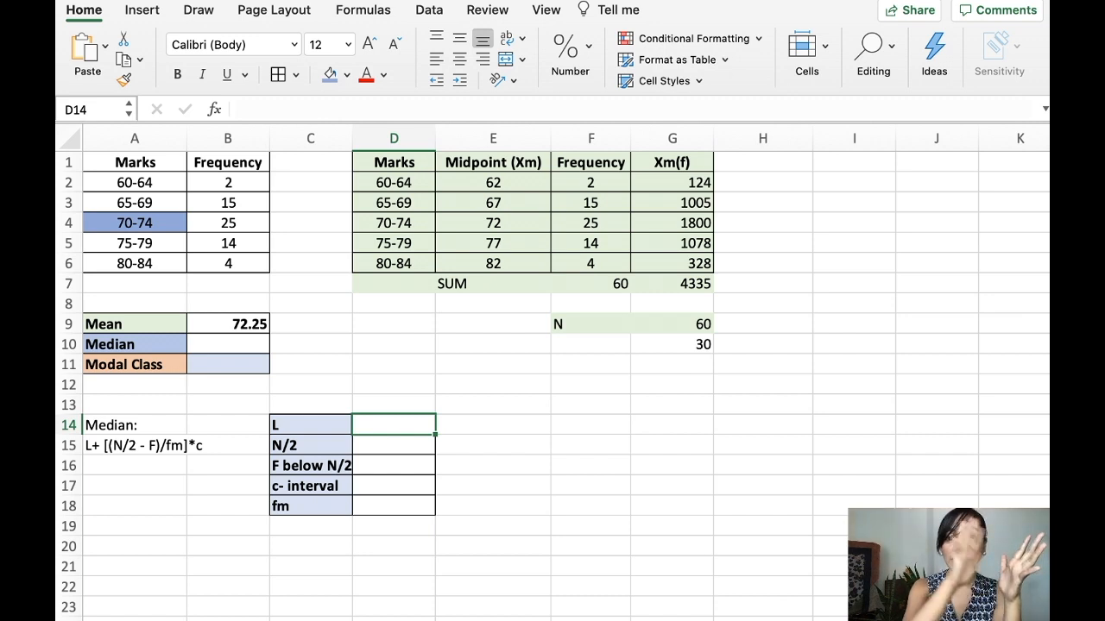
type("70")
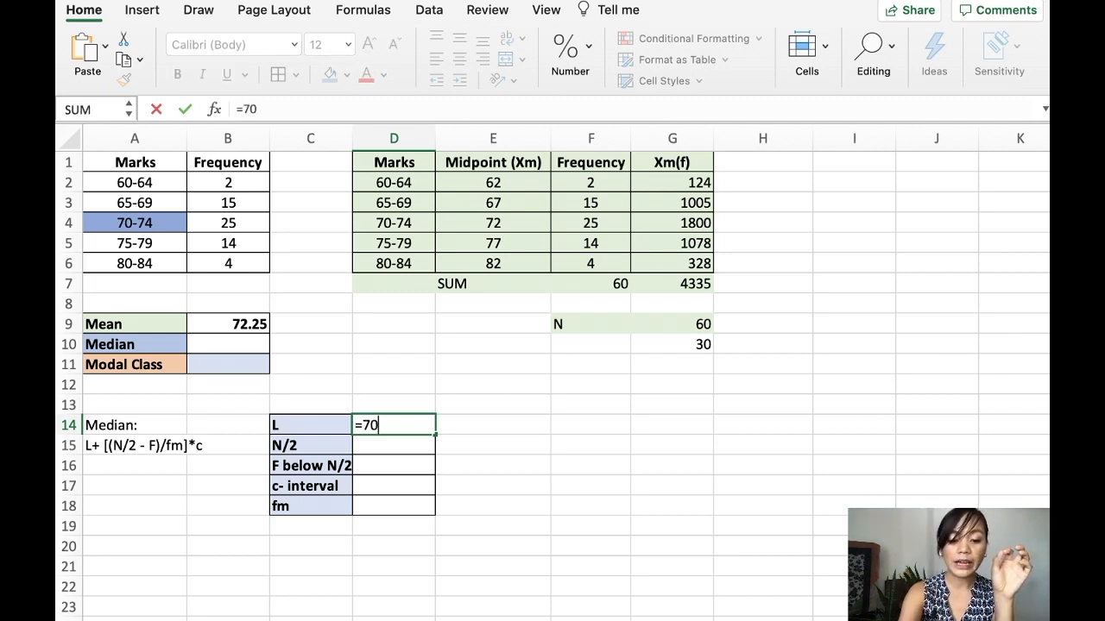
type("-0.")
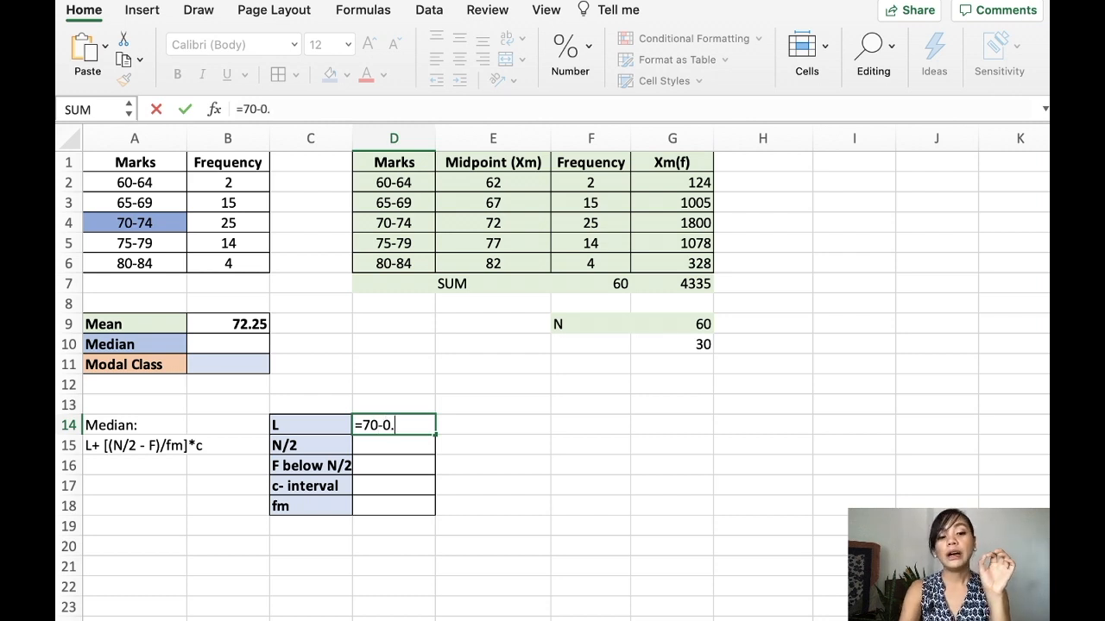
key("enter")
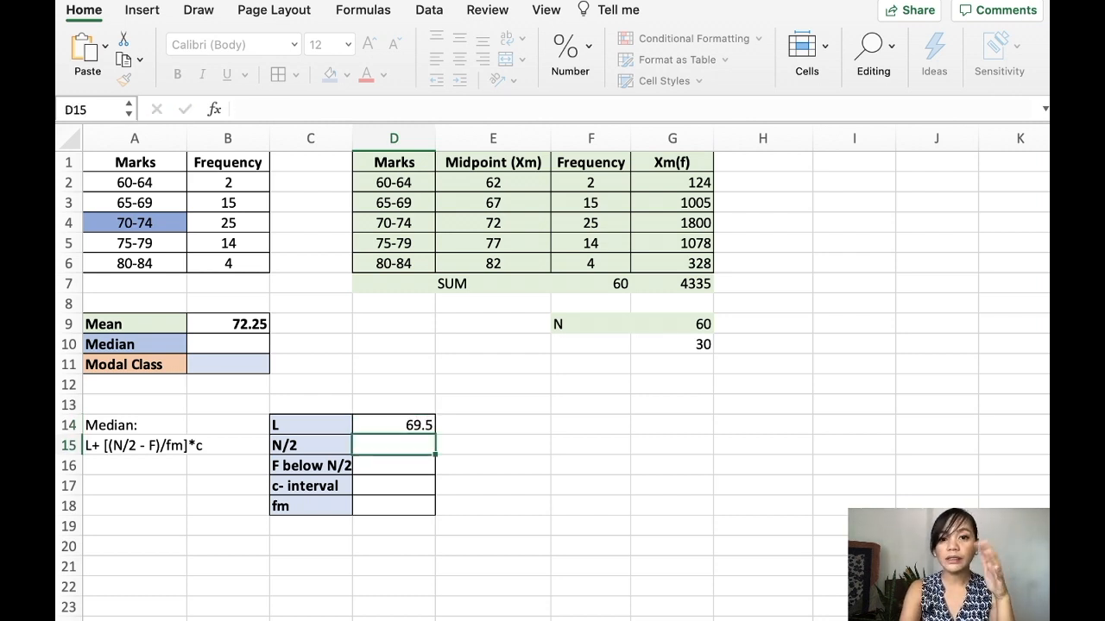
left_click(394, 425)
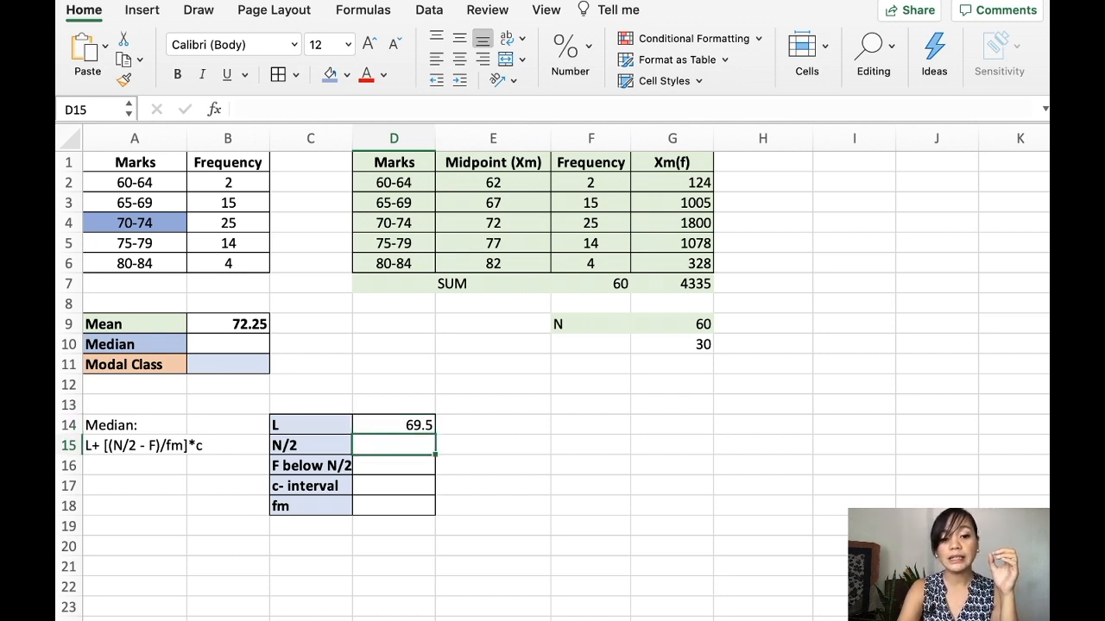
left_click(393, 424)
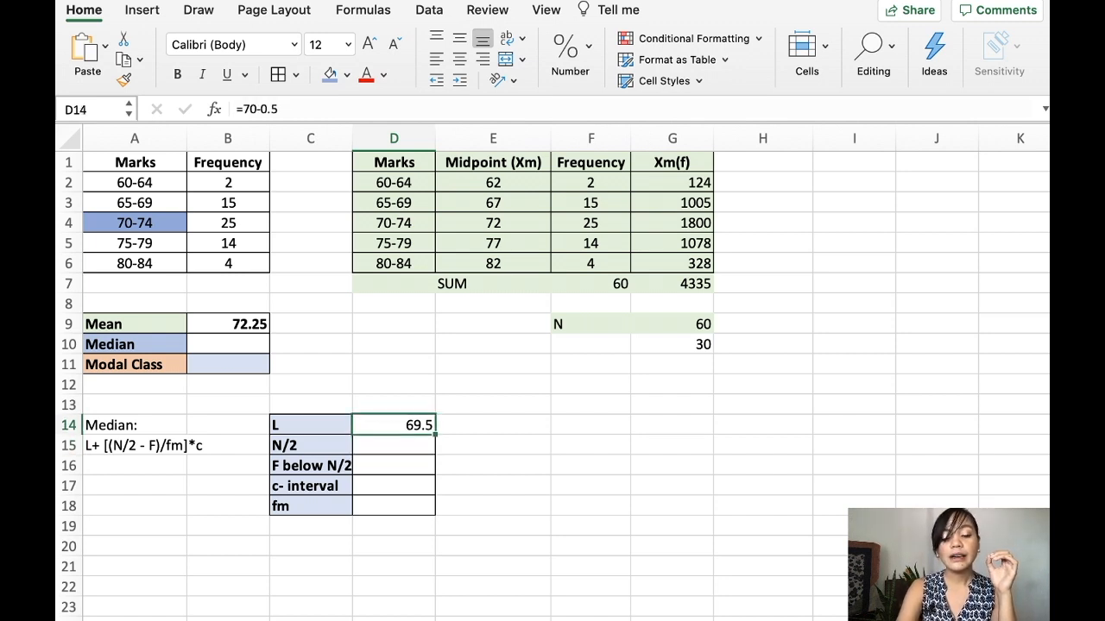
Enter N/2 as 30 and the cumulative frequency before the median class as 17.
left_click(394, 445)
type("=")
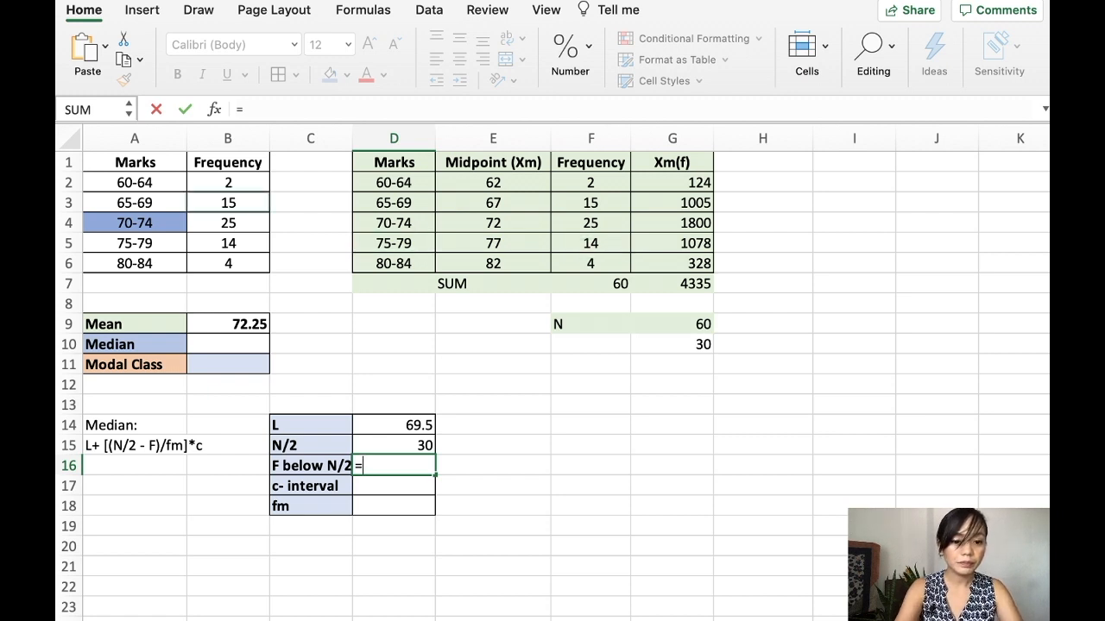
type("sum")
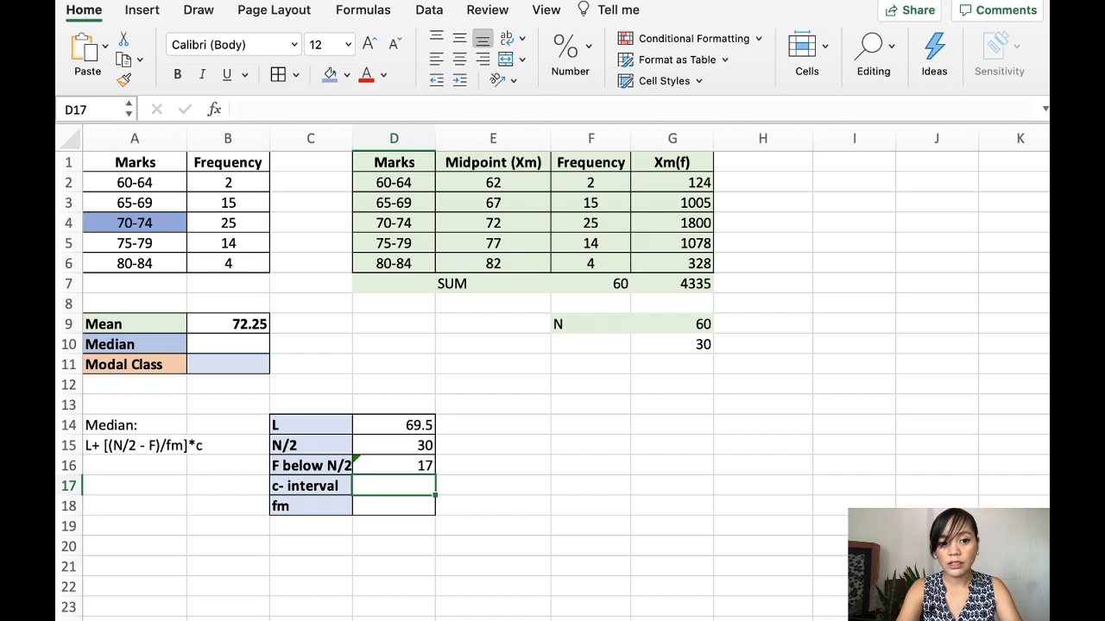
left_click(135, 223)
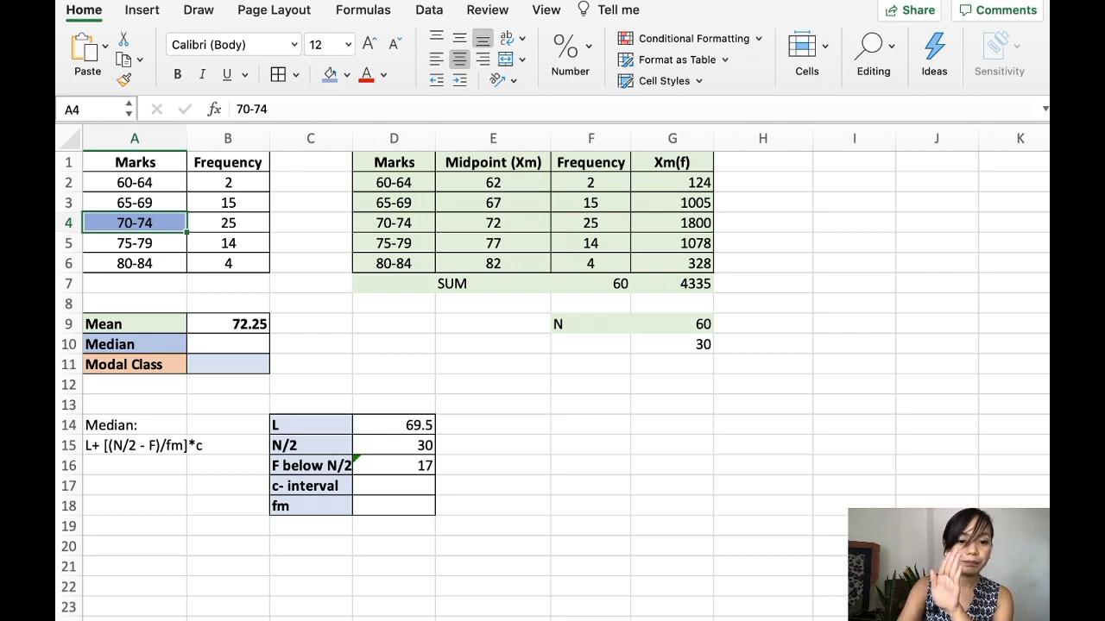
Enter class width 5 and median-class frequency 25 into the helper table.
left_click(394, 485)
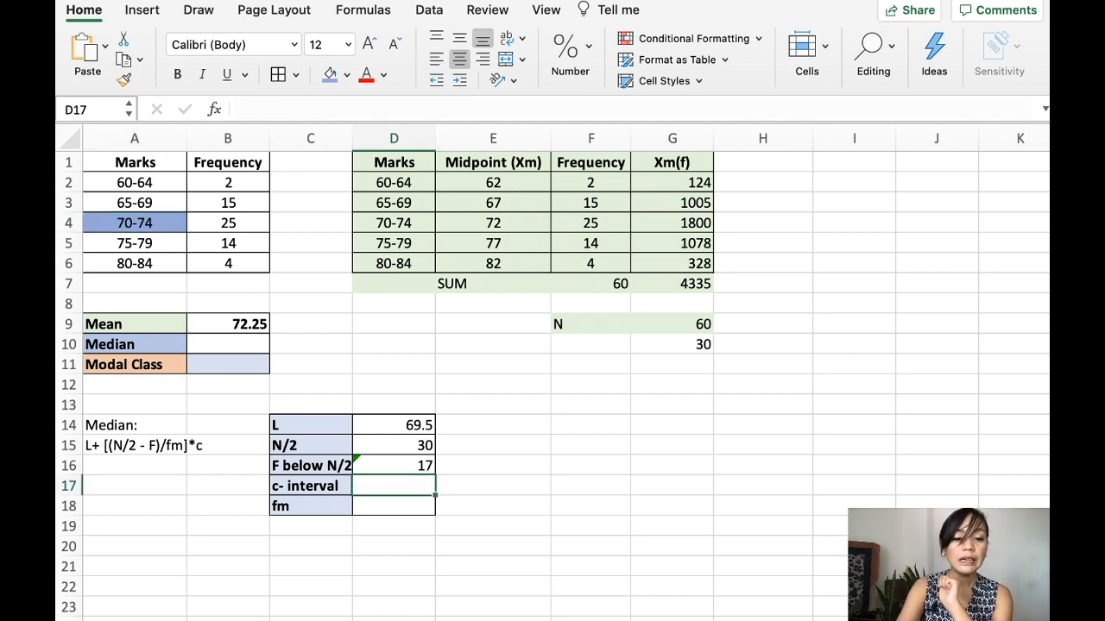
type("5")
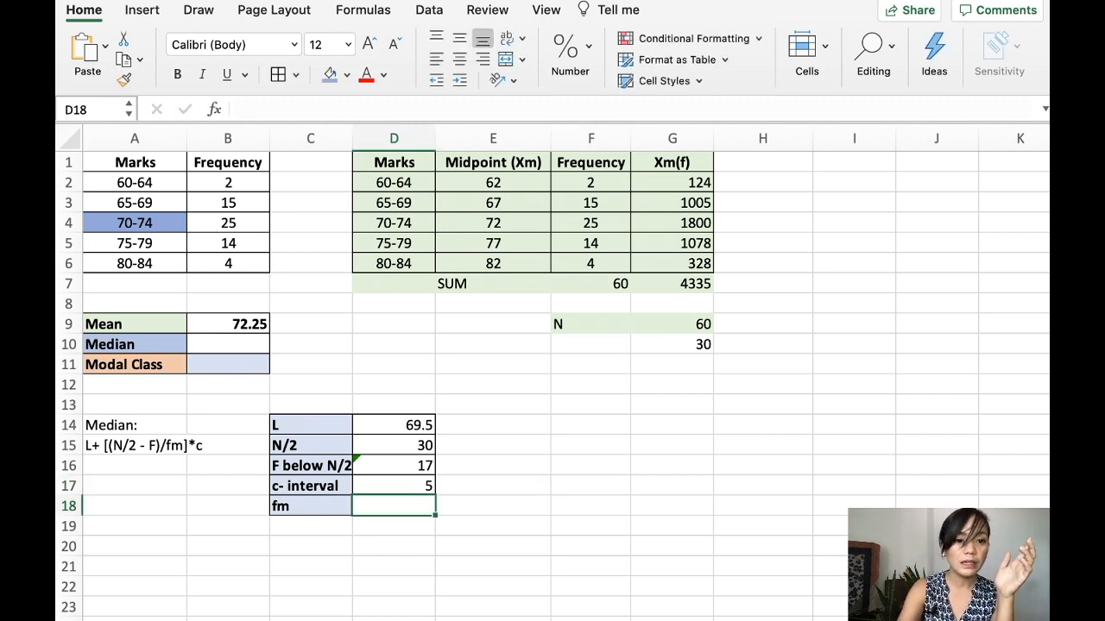
type("=")
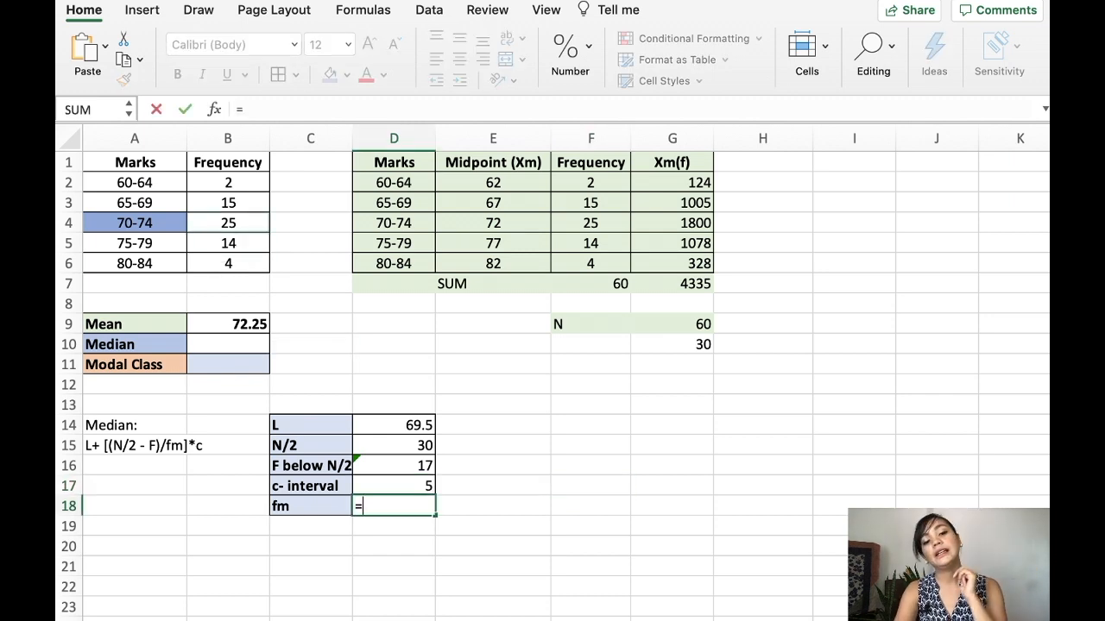
key("enter")
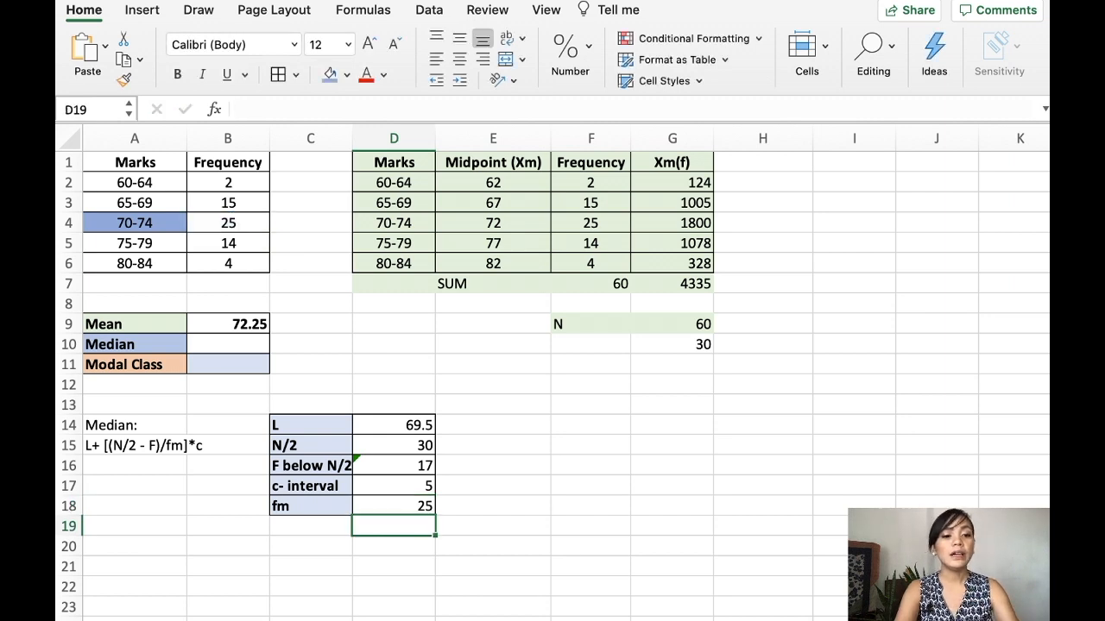
left_click(228, 344)
type("=D14+")
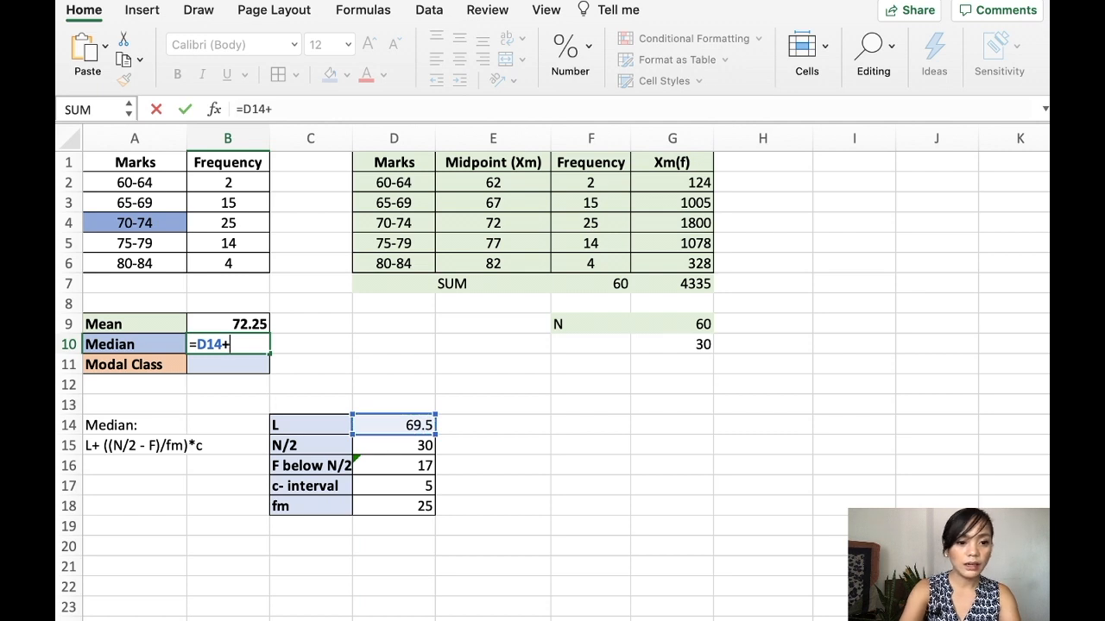
Finish the Median formula =D14+((D15-D16)/D18)*D17, giving 72.1.
type("((")
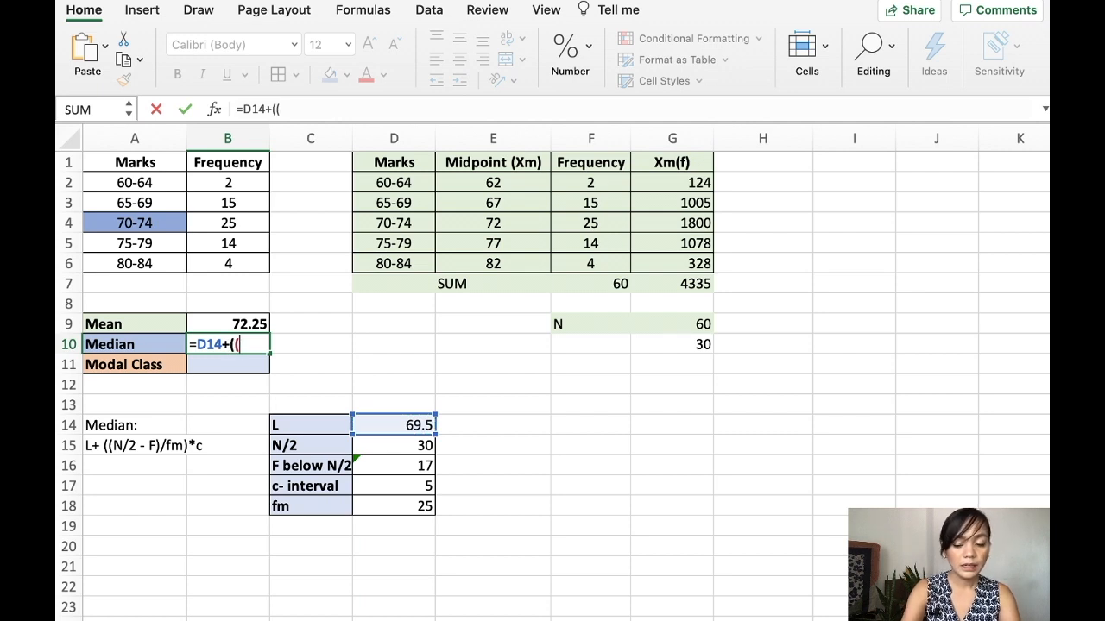
left_click(394, 445)
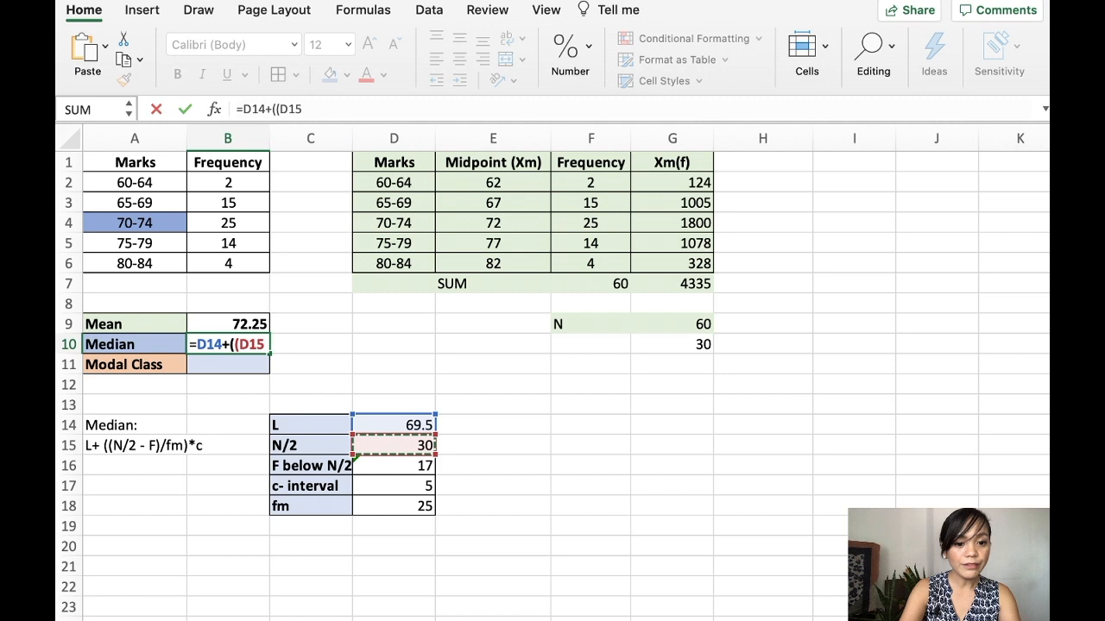
type("-D16")
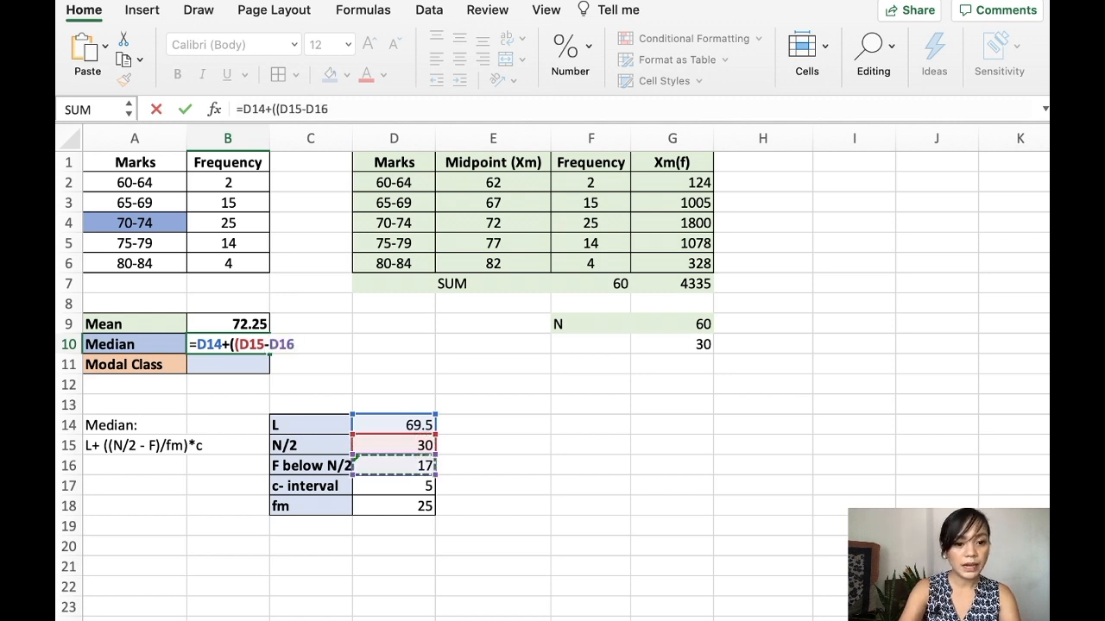
type("/D18")
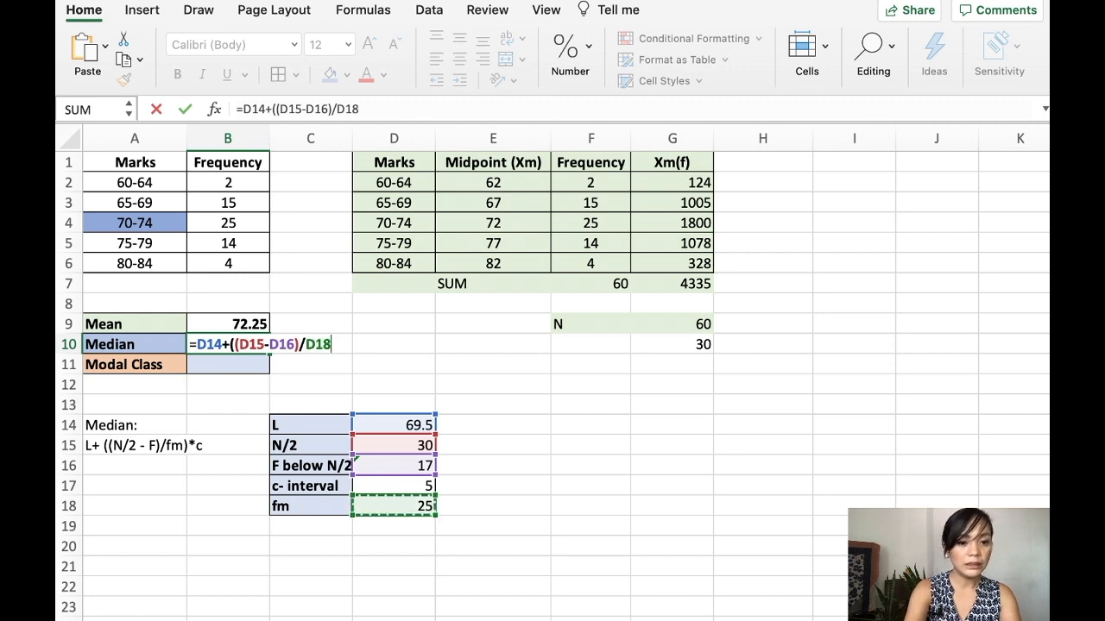
type("*")
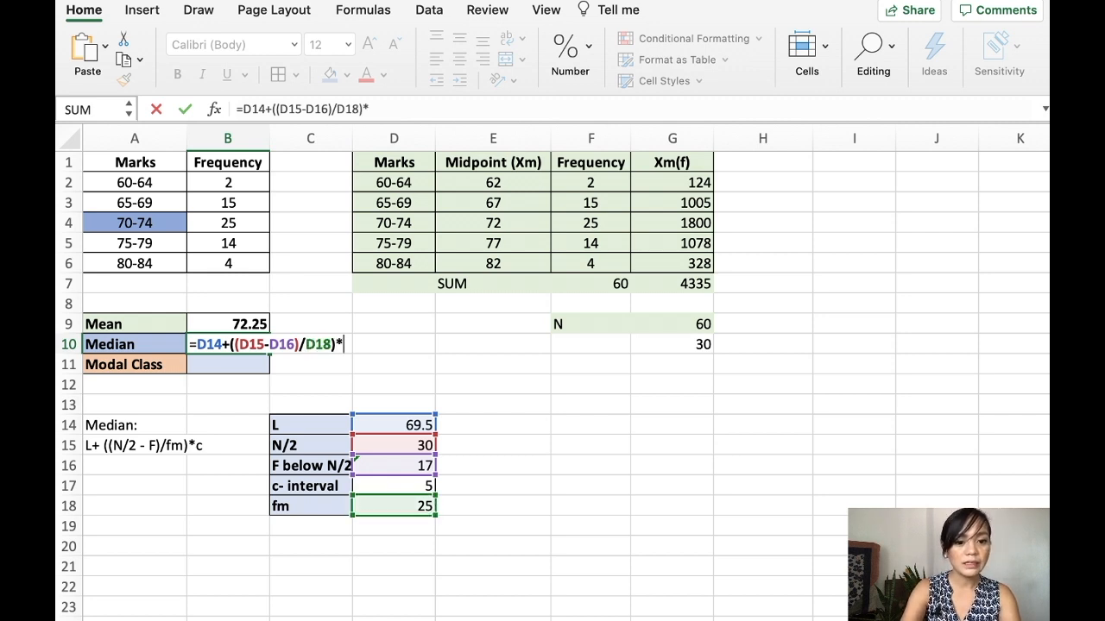
type("D17")
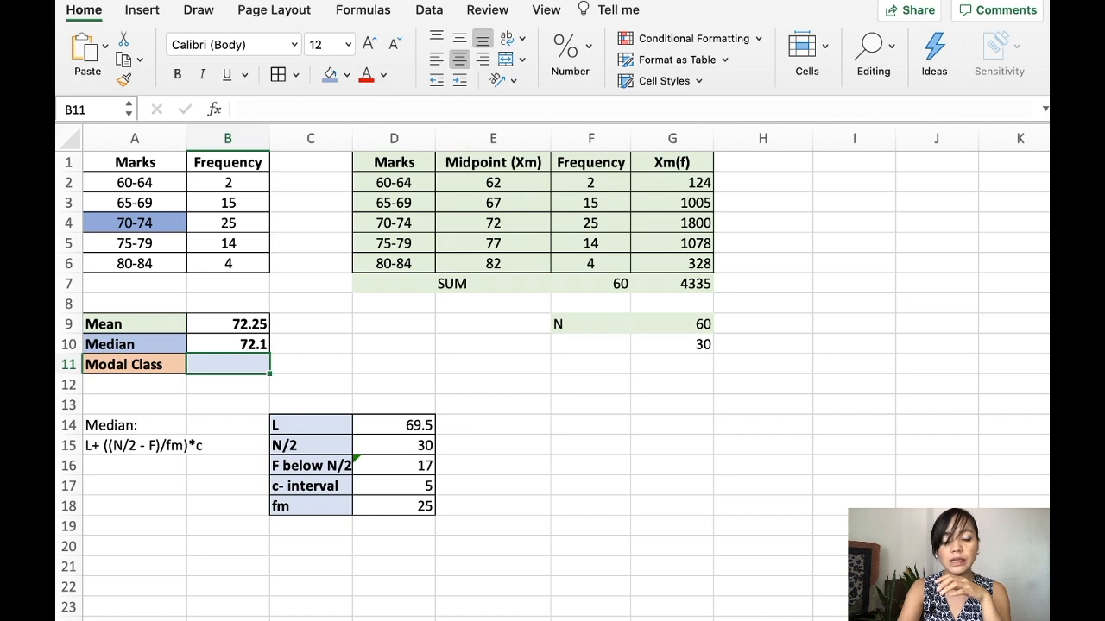
Copy the 70-74 class label into the Modal Class cell.
left_click(228, 223)
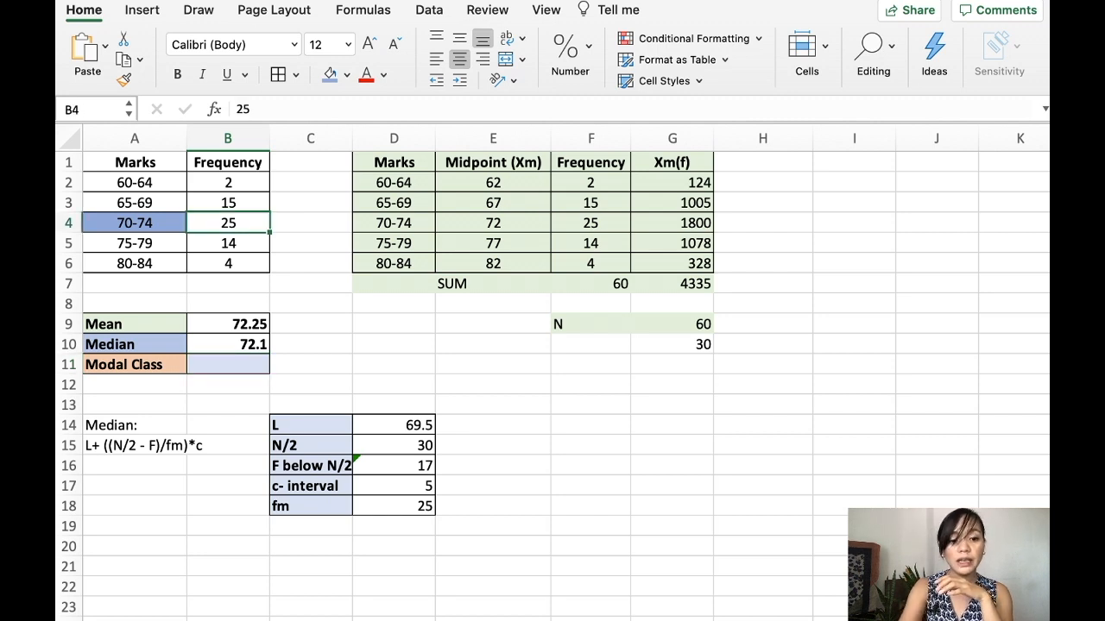
left_click(135, 223)
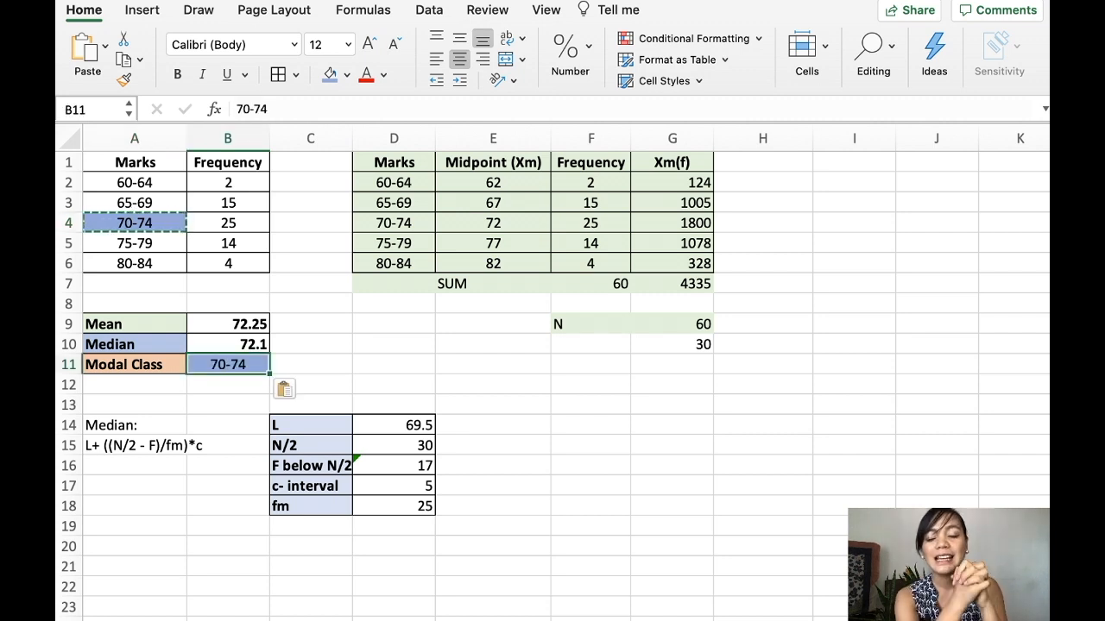
left_click(672, 465)
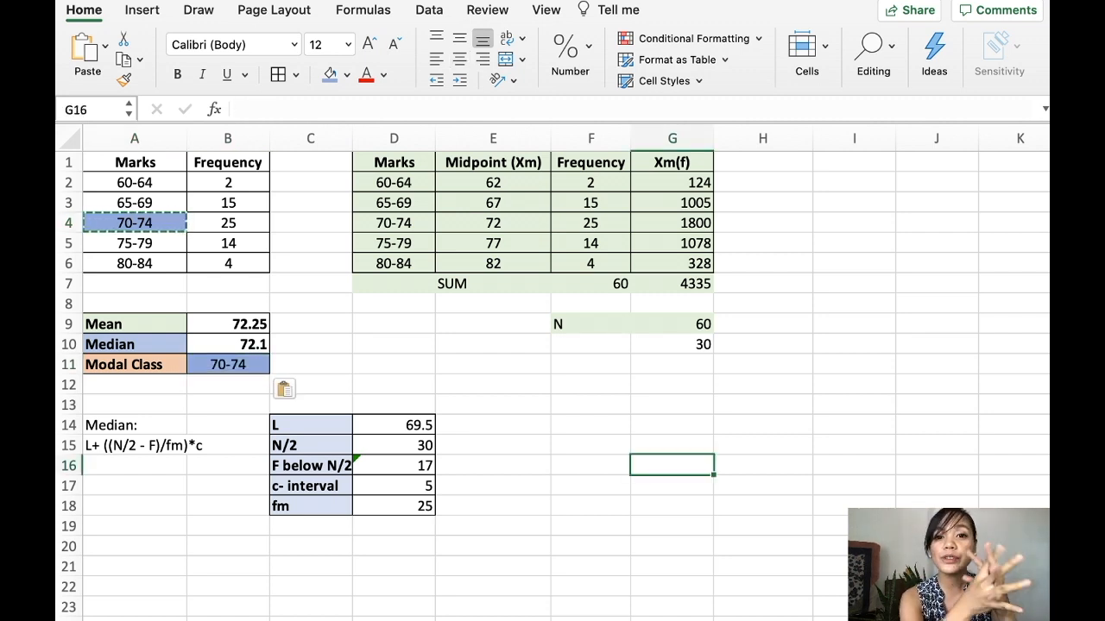